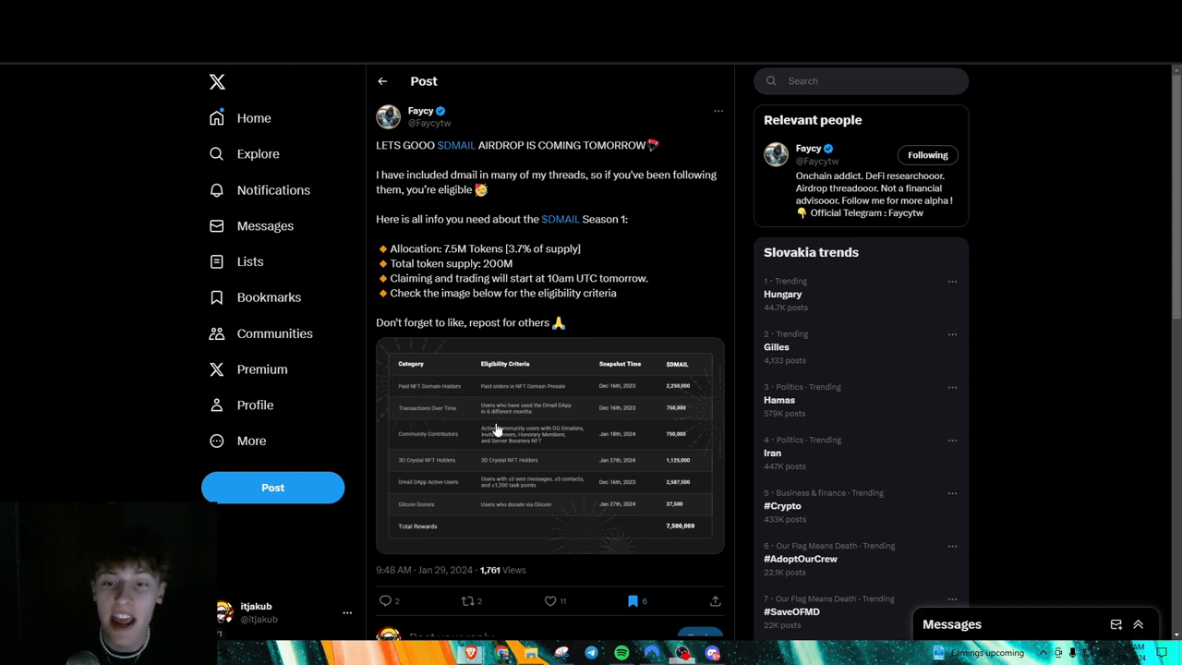
View the eligibility criteria table full size, then return to the post.
left_click(550, 443)
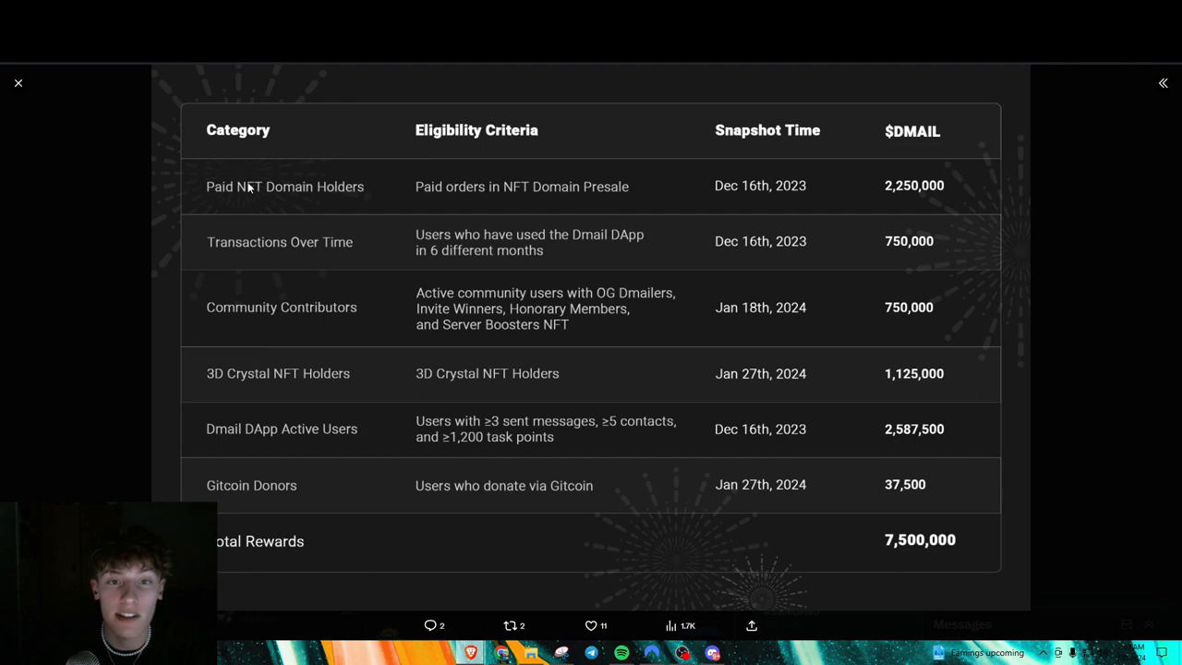
mouse_move(312, 428)
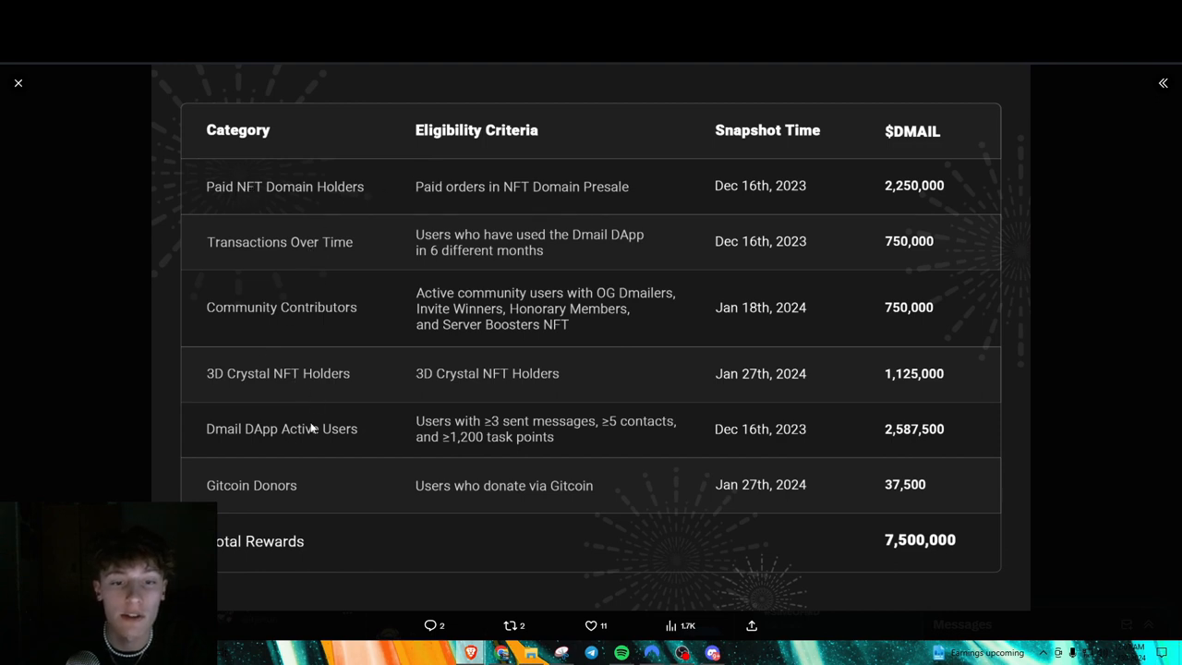
mouse_move(170, 288)
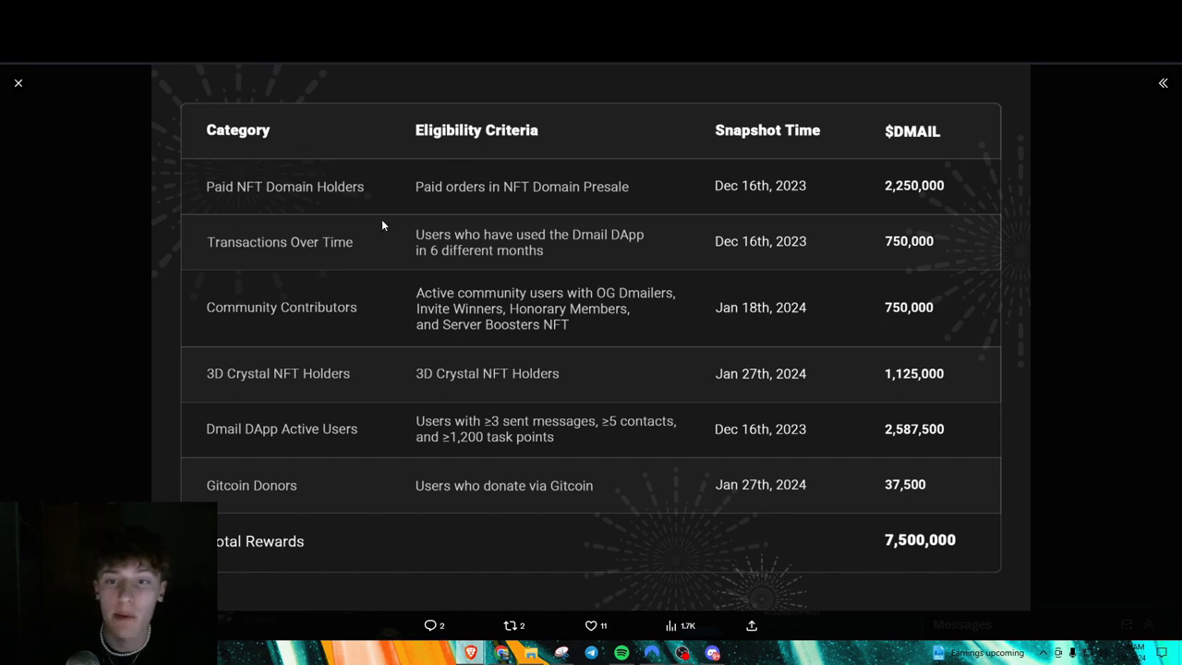
mouse_move(423, 189)
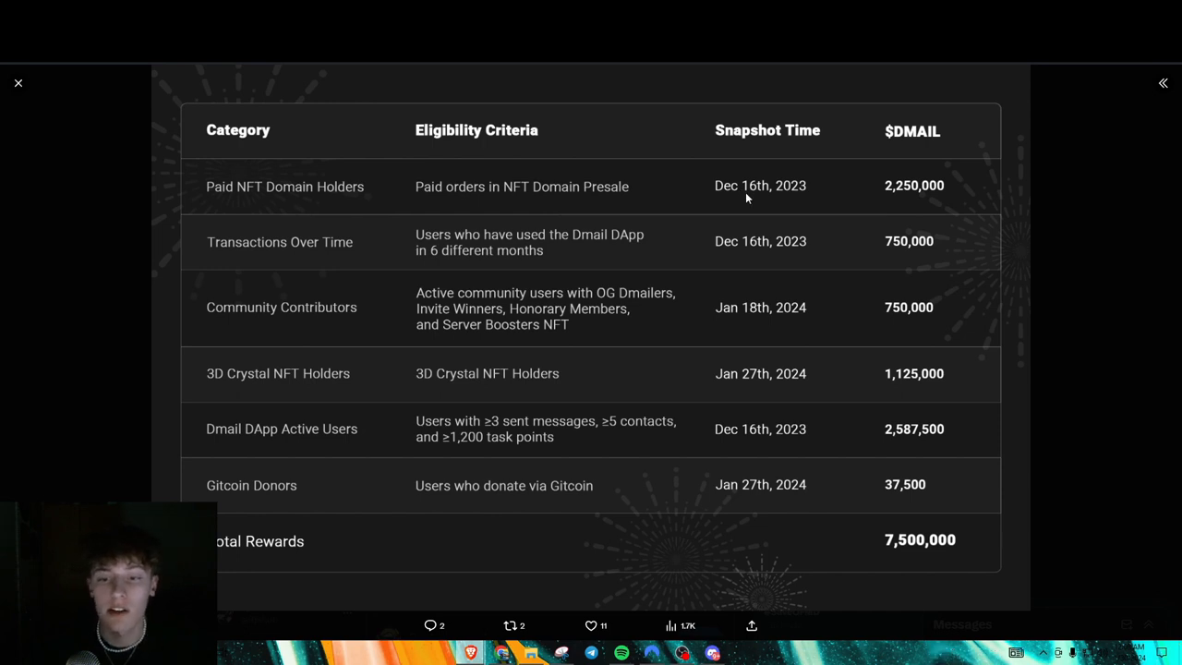
mouse_move(1141, 126)
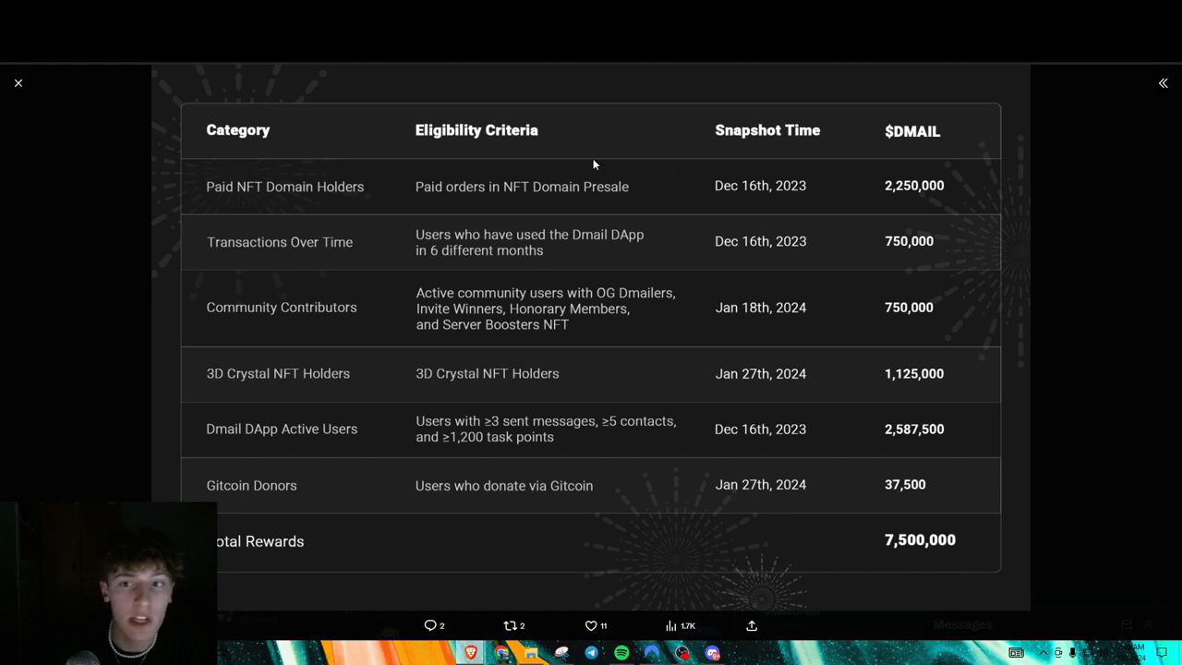
mouse_move(785, 192)
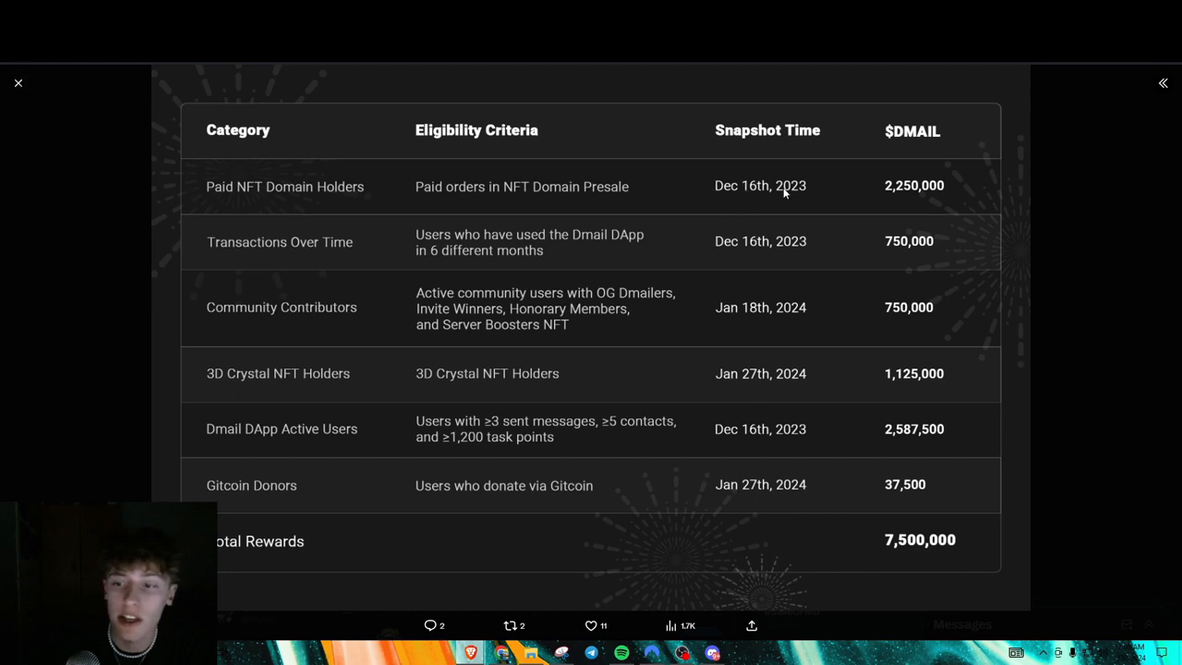
left_click(19, 83)
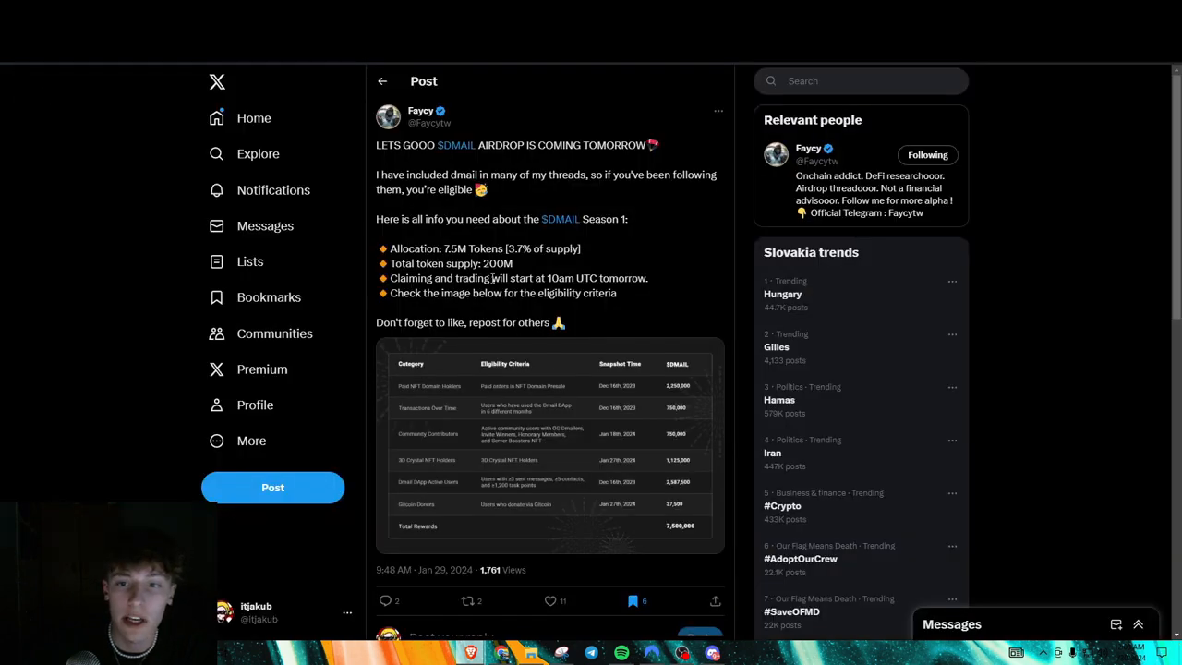
Browse the CC2 profile's posts about the redistributed $DYM allocation and Celestia staking.
scroll("down", 3)
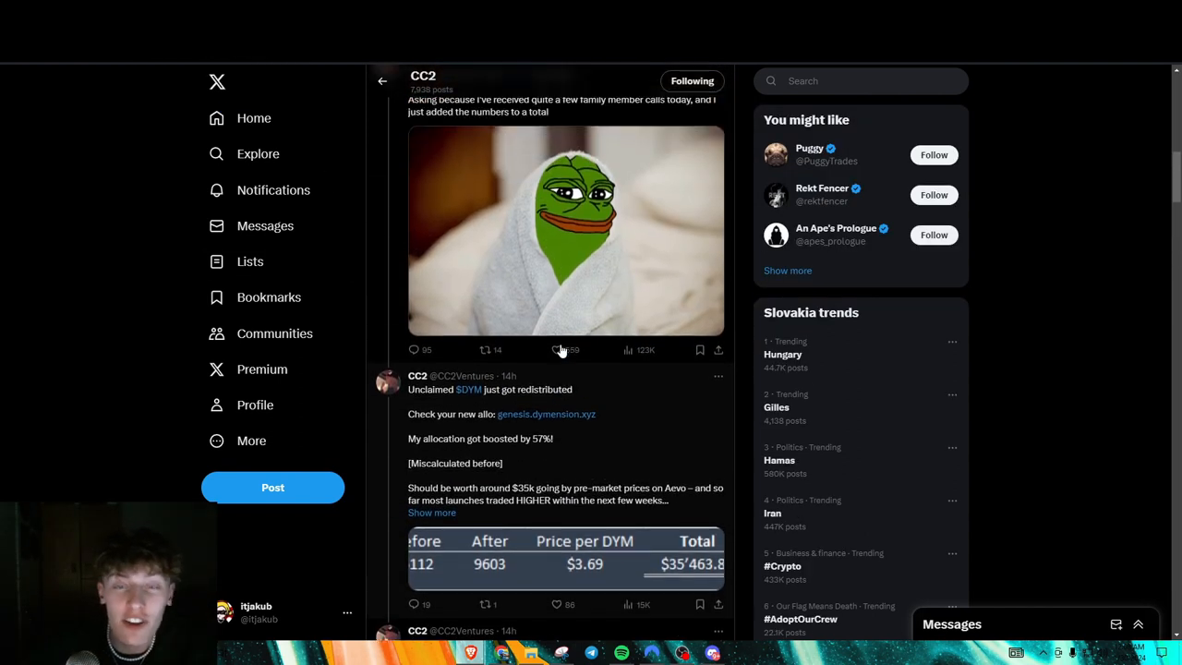
left_click(556, 349)
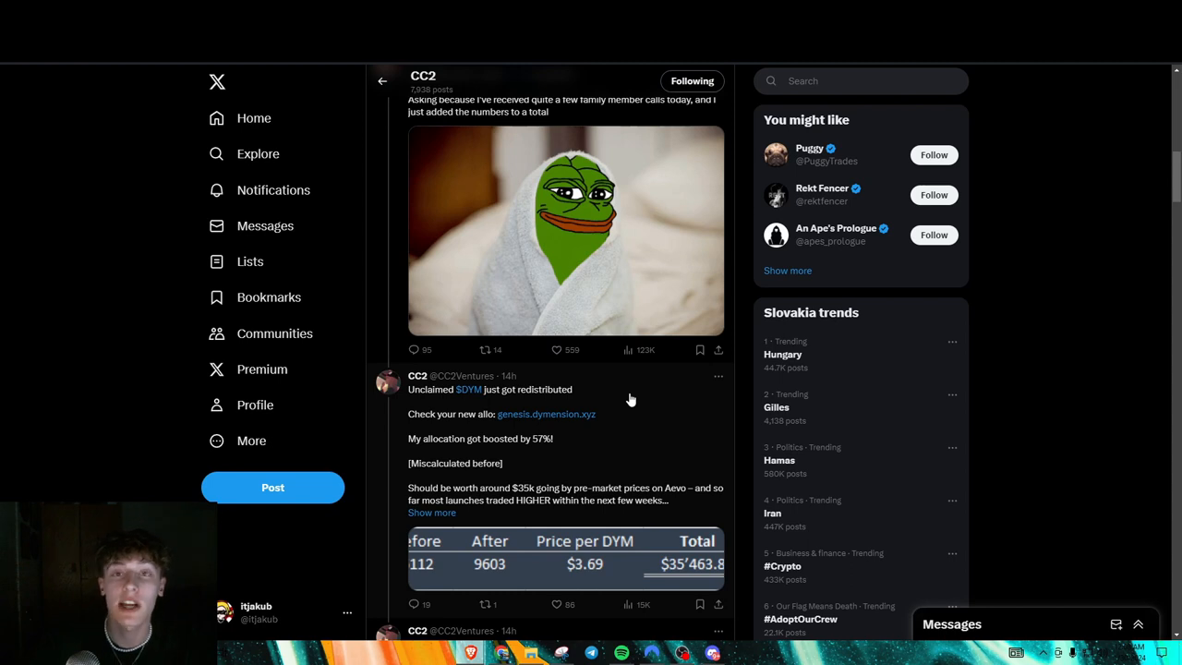
scroll("down", 3)
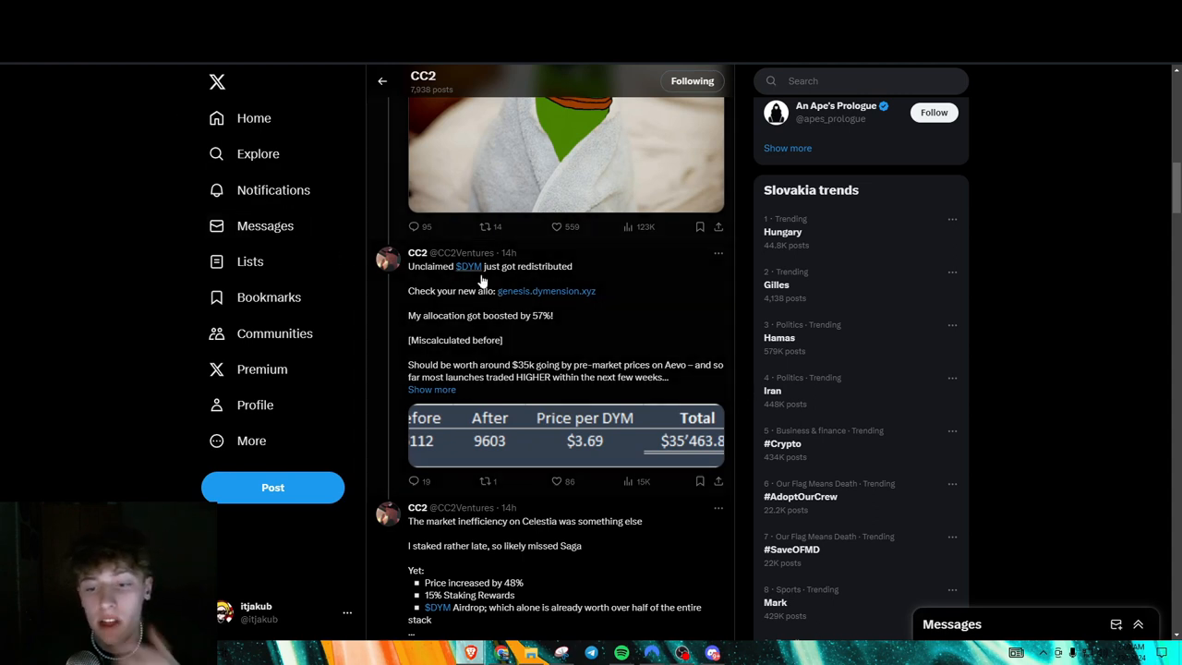
scroll("down", 3)
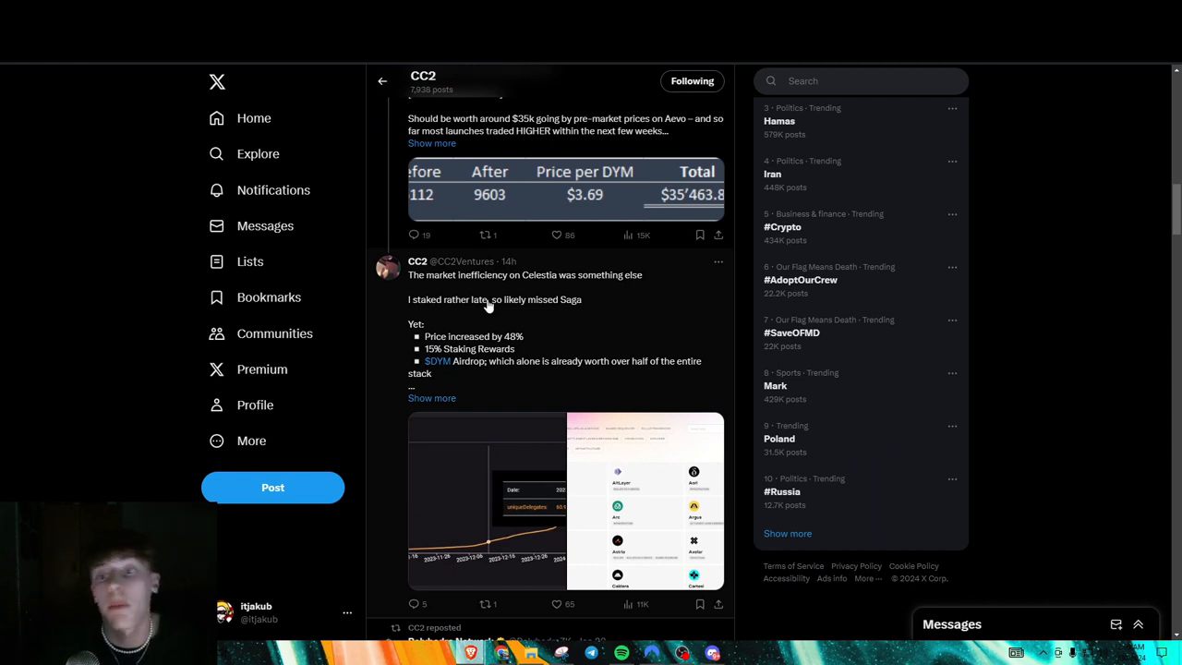
mouse_move(580, 203)
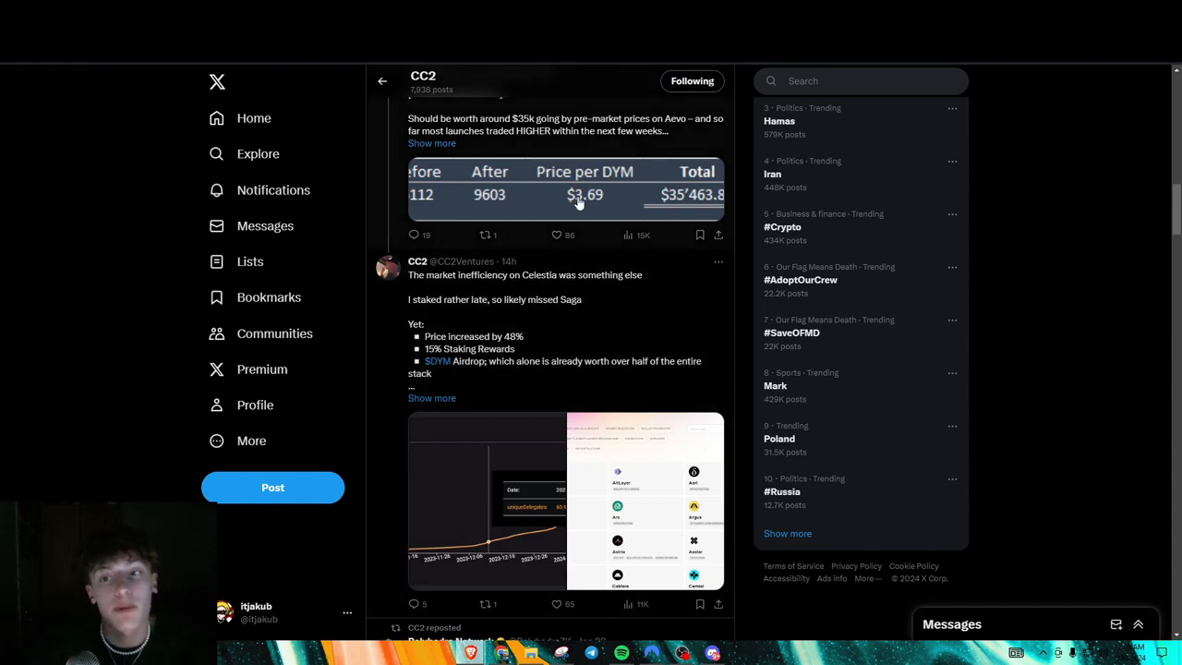
mouse_move(600, 206)
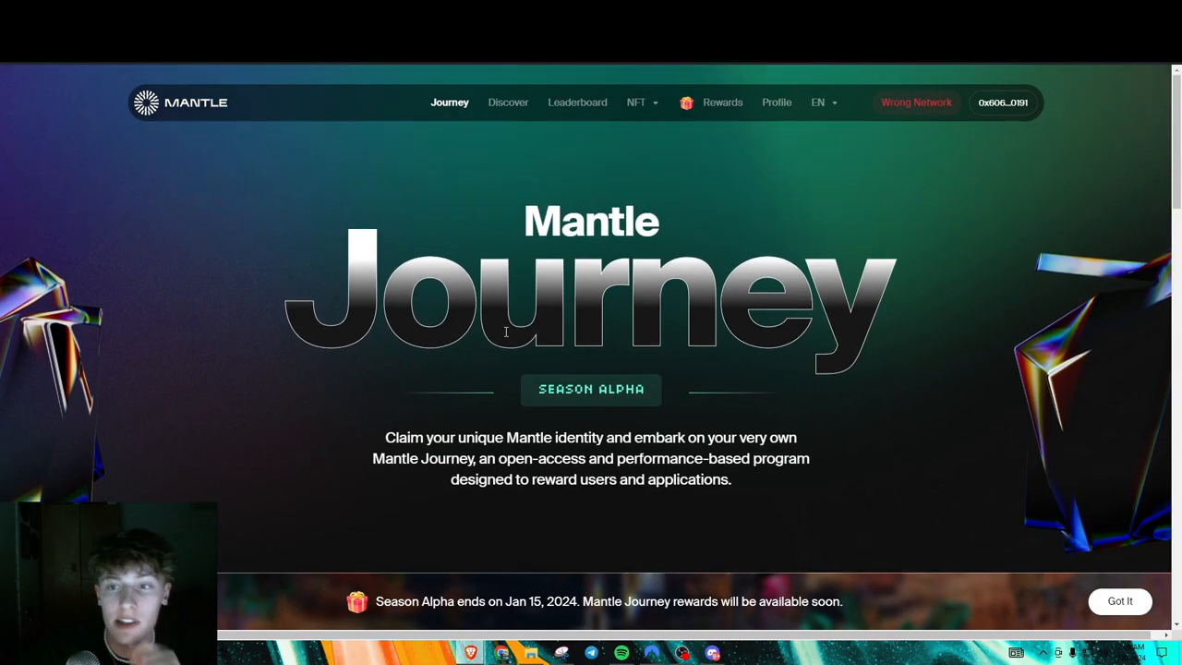
mouse_move(709, 141)
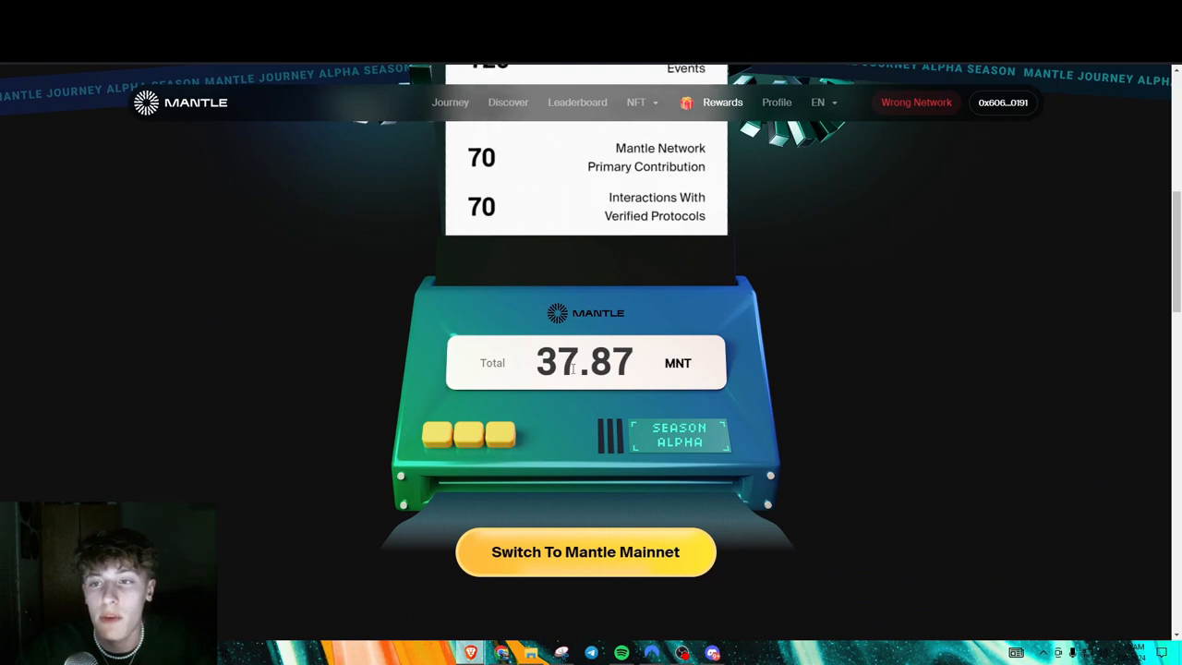
Scroll to the Season Alpha rewards calculator showing 37.87 MNT.
scroll("down", 3)
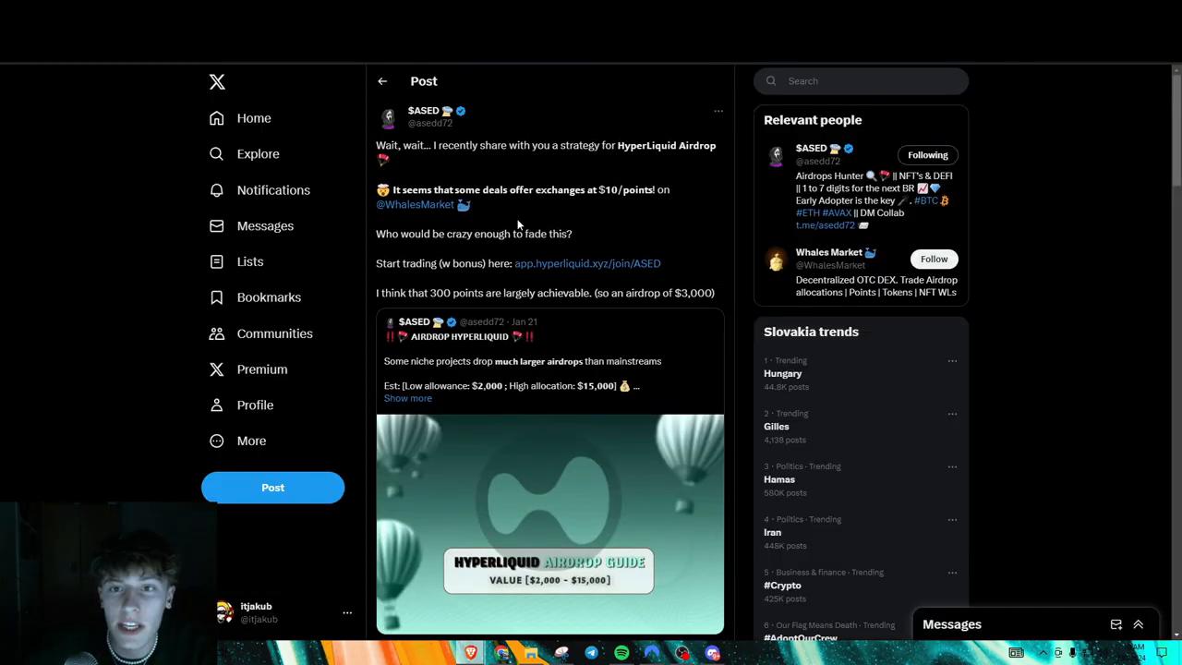
mouse_move(462, 157)
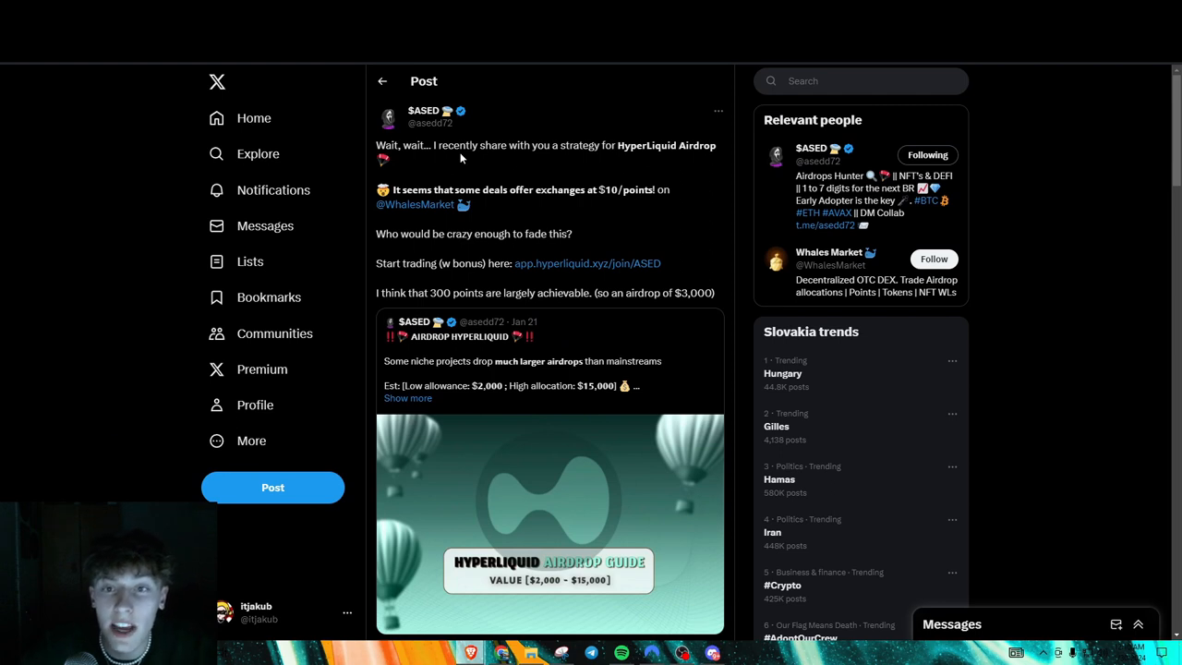
mouse_move(543, 207)
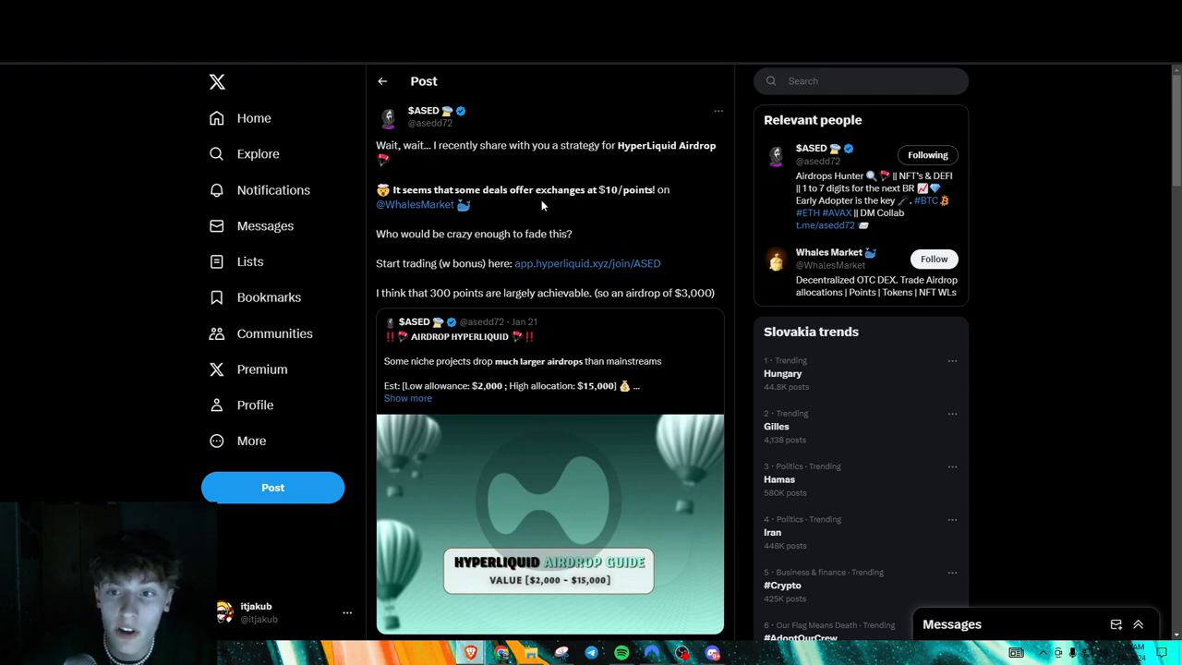
mouse_move(600, 264)
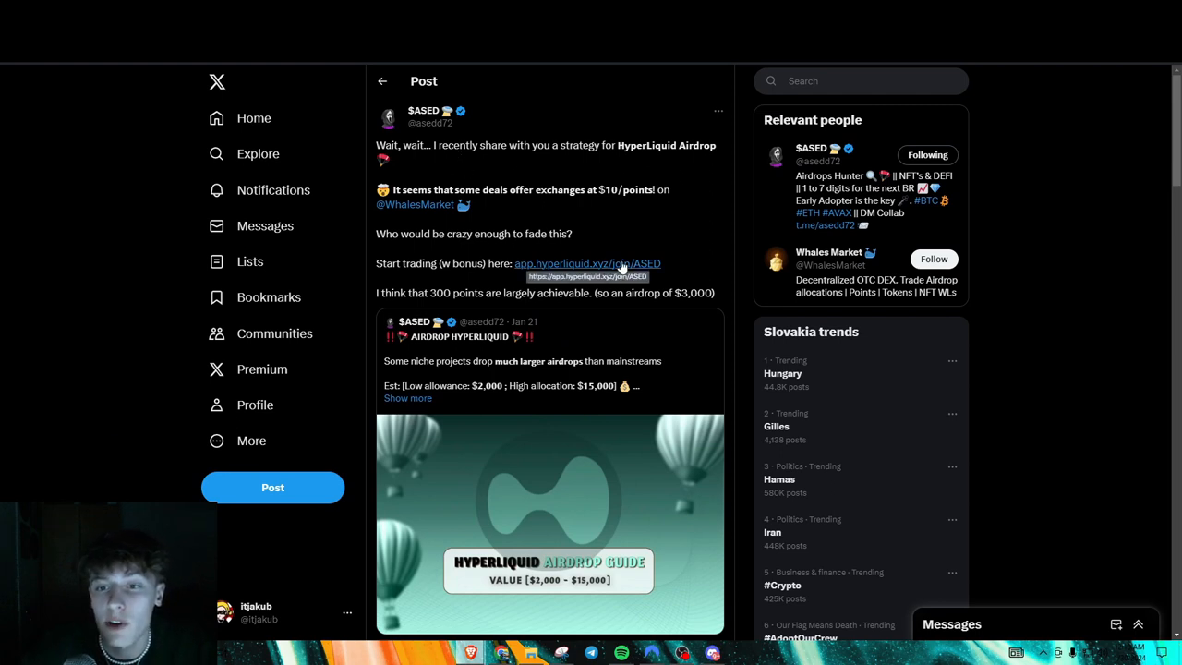
Follow the app.hyperliquid.xyz link from the airdrop-strategy post.
left_click(565, 263)
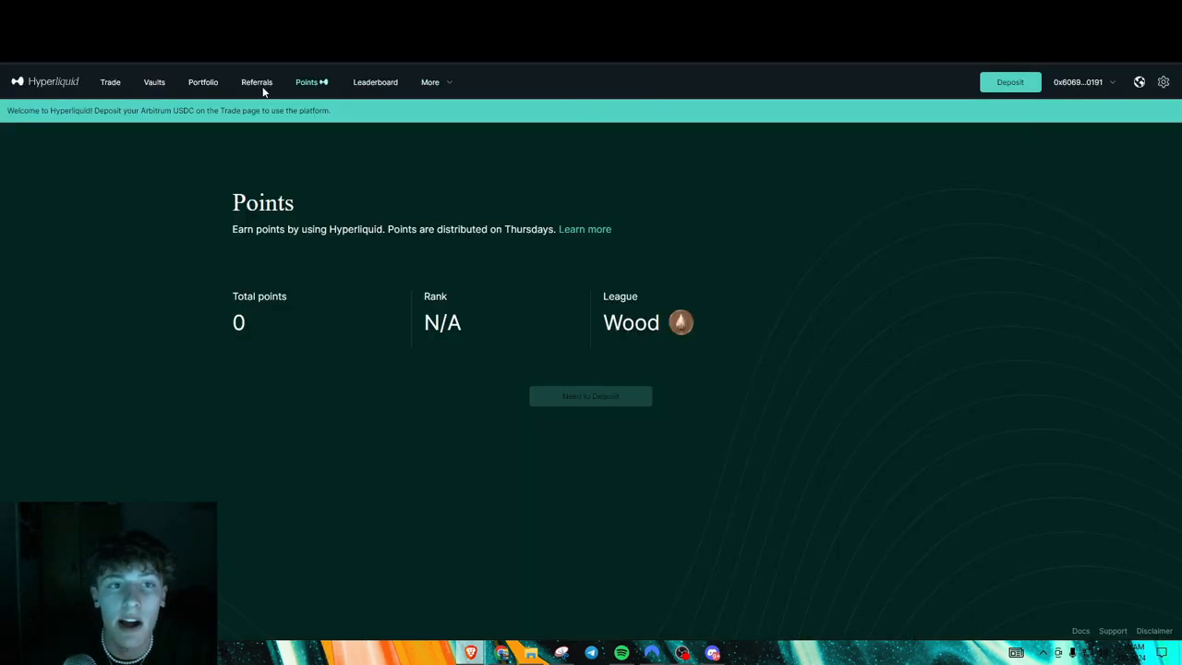
mouse_move(539, 115)
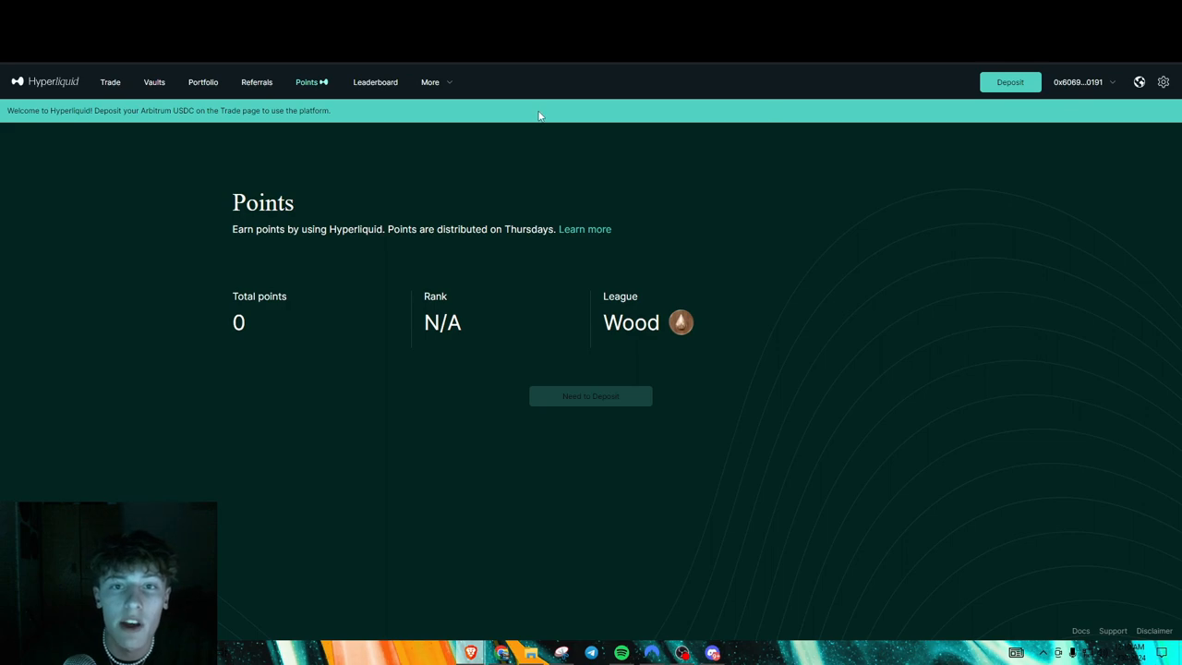
Deposit the full 164.30 USDC into Hyperliquid and approve it in the wallet.
left_click(1008, 82)
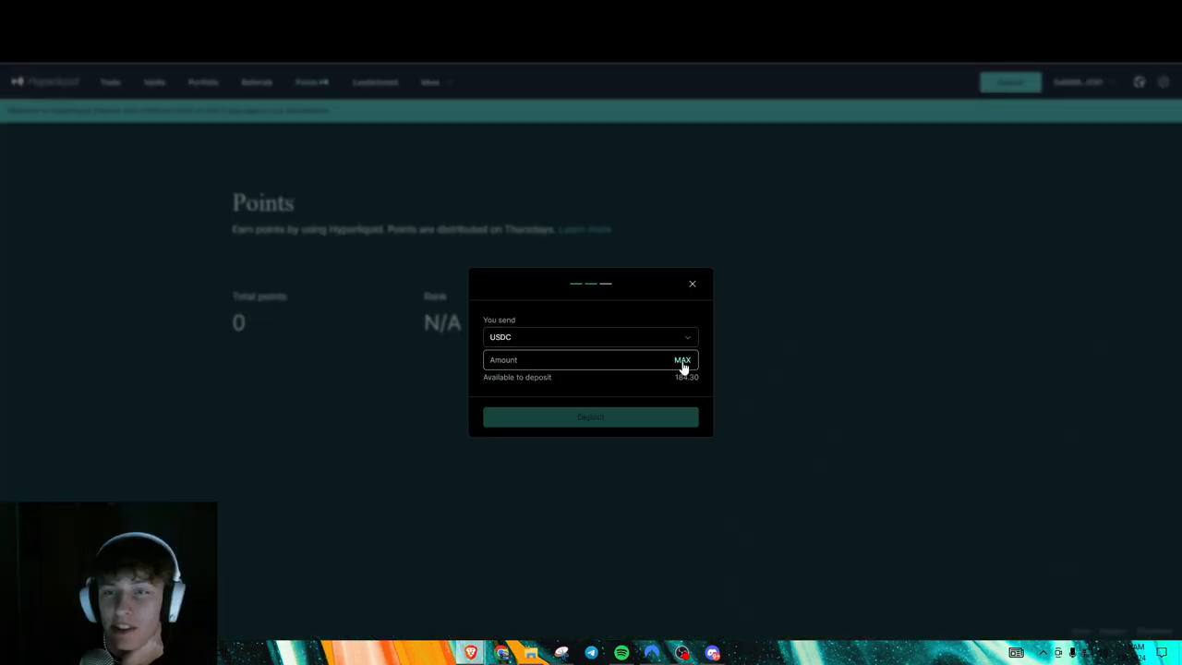
left_click(683, 360)
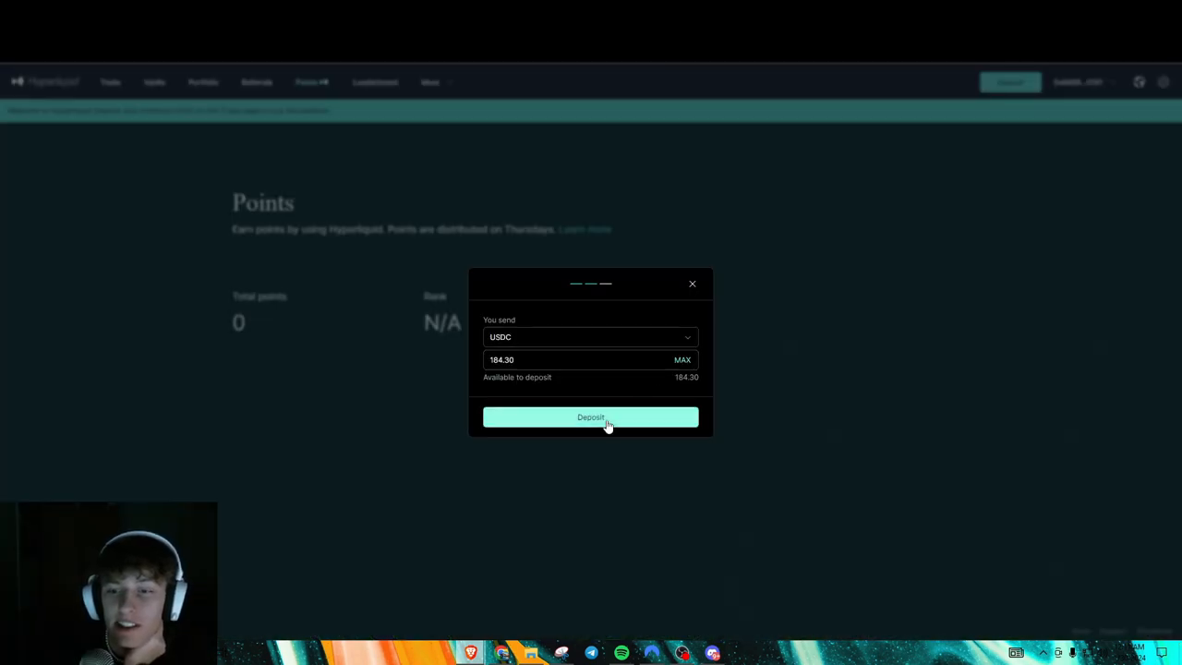
left_click(591, 417)
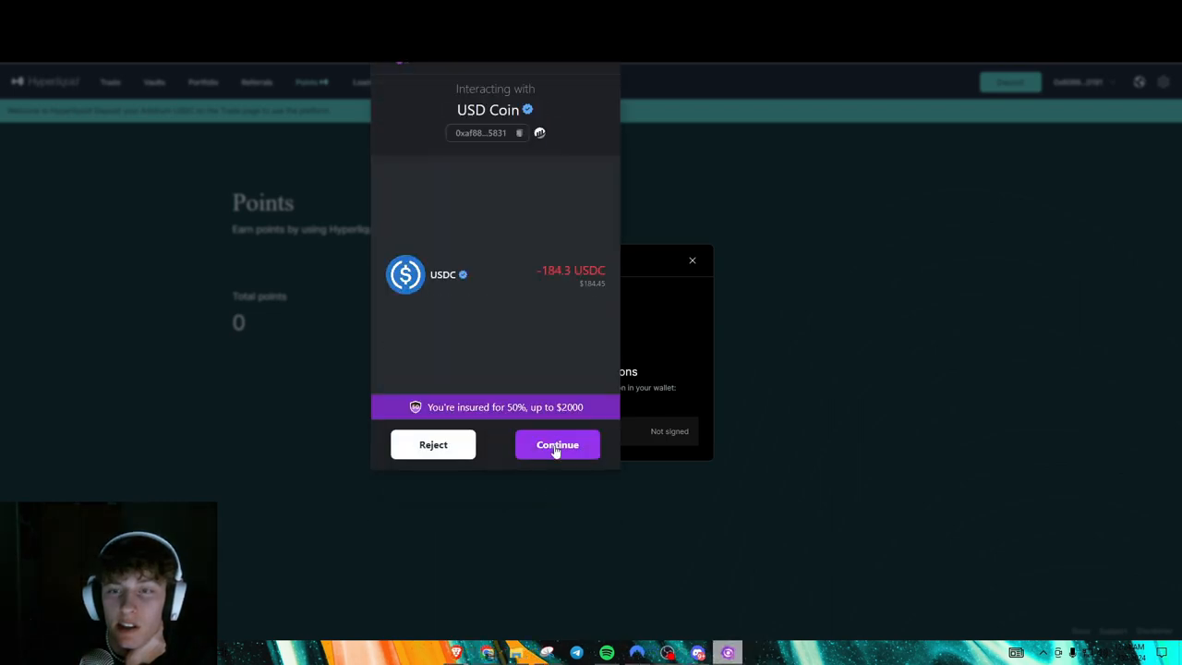
left_click(558, 443)
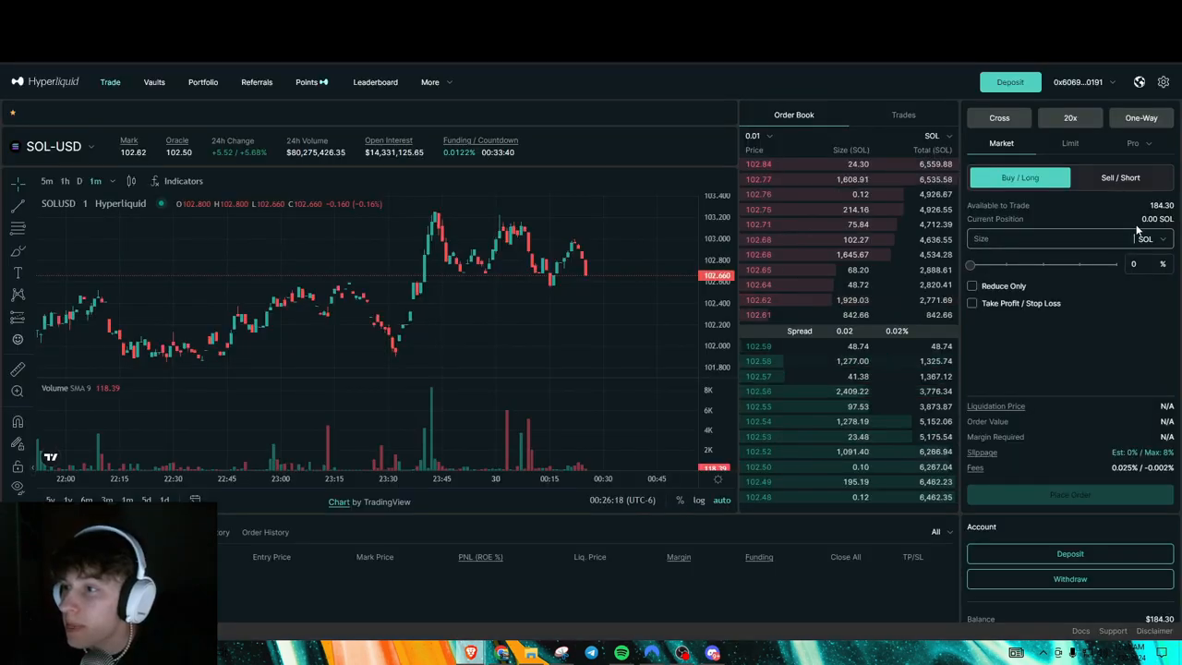
Switch order size to USD terms and set leverage to 20x.
left_click(1144, 238)
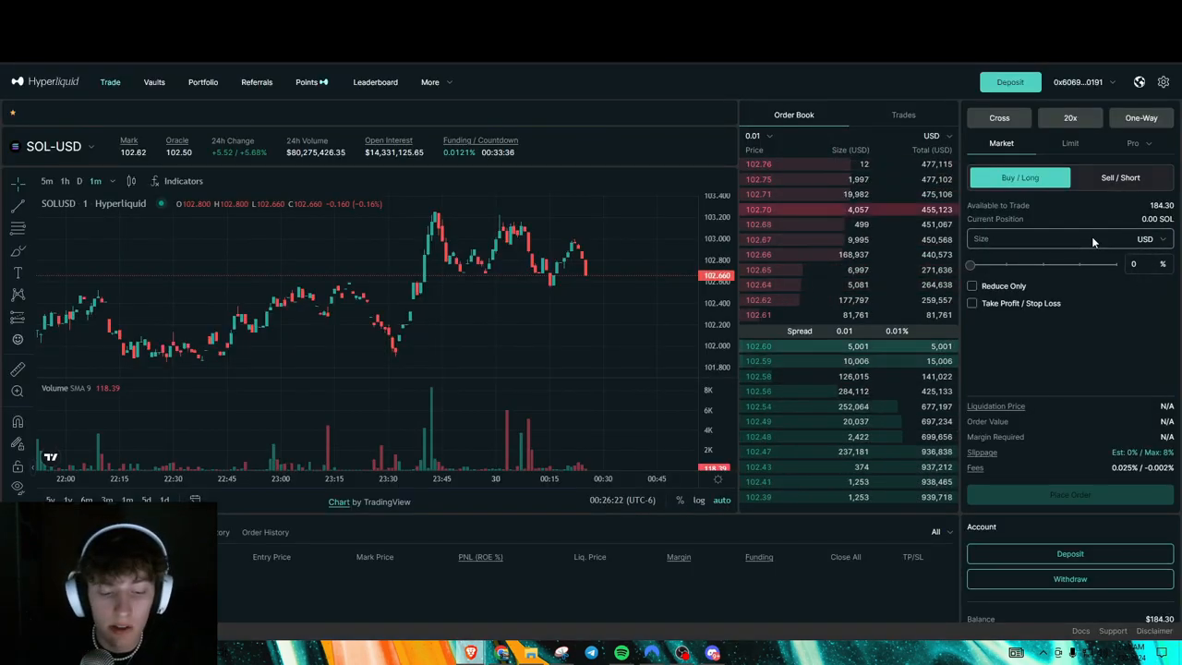
type("1")
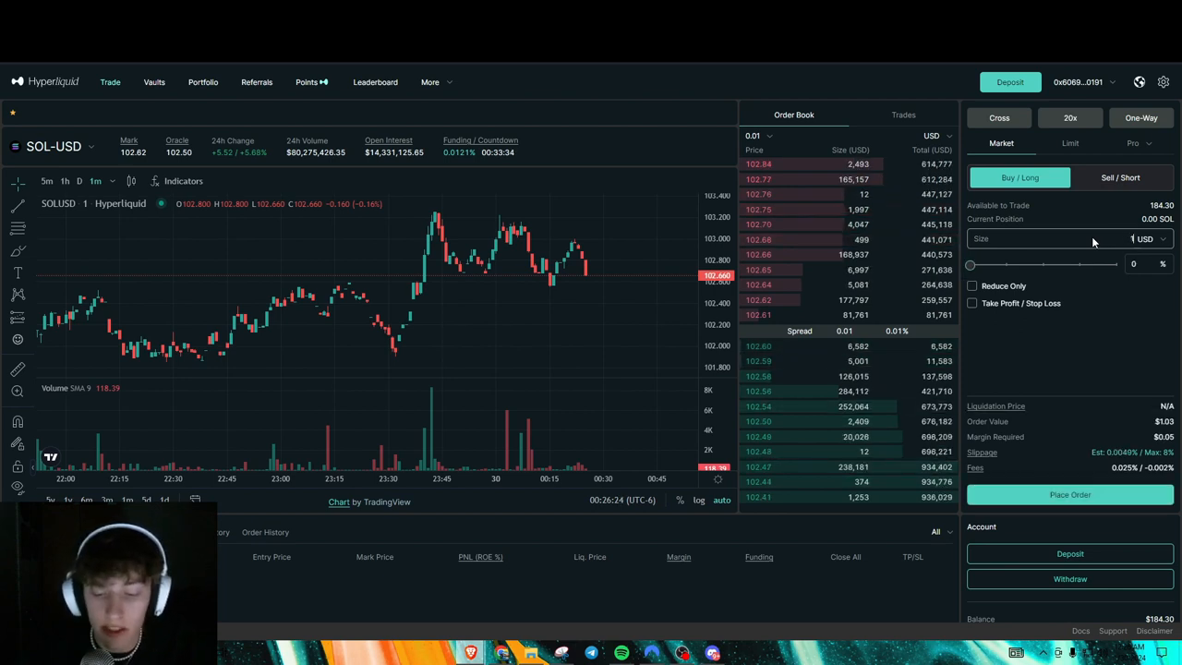
type("100")
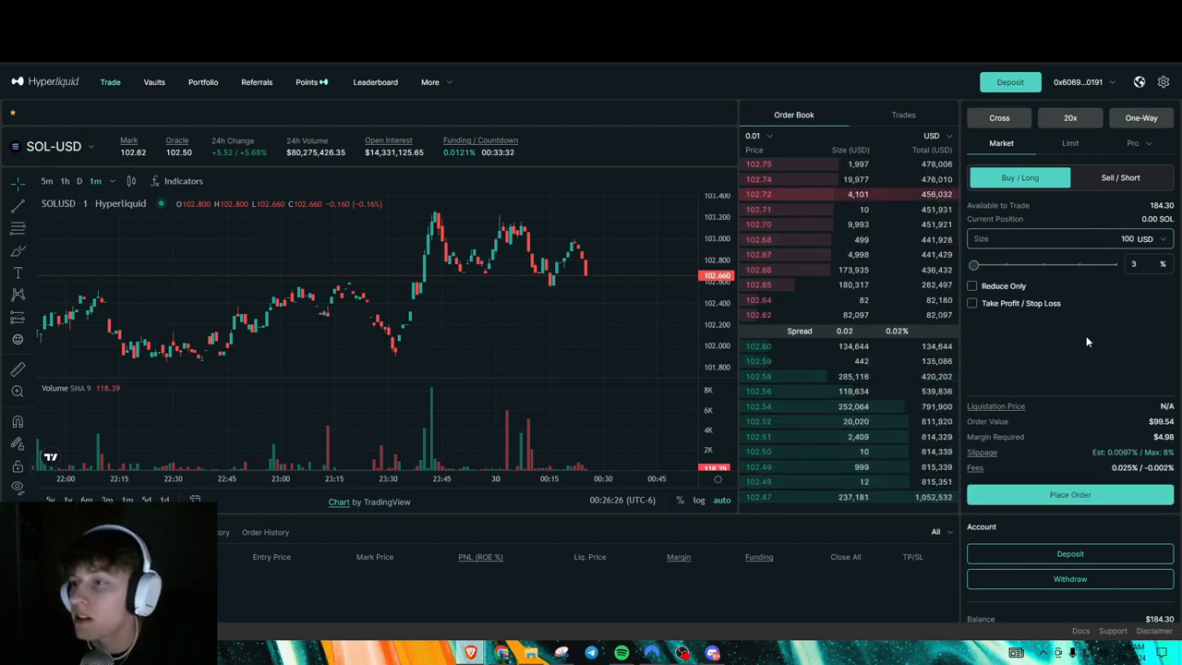
left_click(1068, 118)
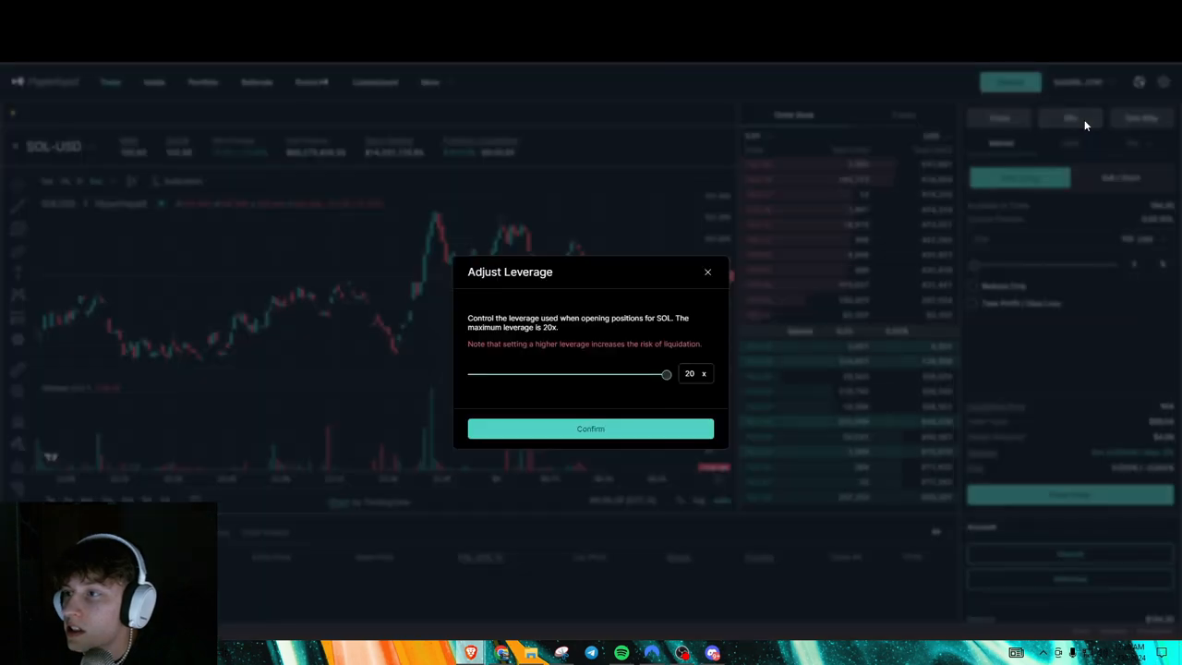
left_click(591, 429)
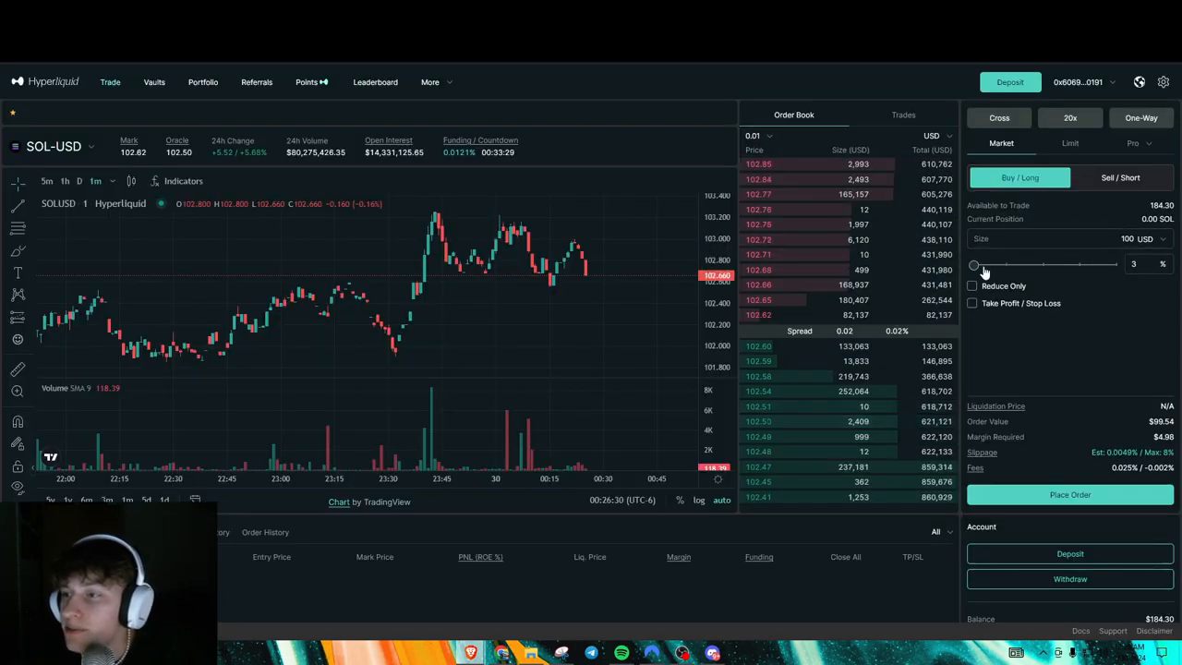
Size the SOL-USD market order to about 1,510 USD and confirm the Buy / Long.
left_click_drag(975, 266, 1089, 266)
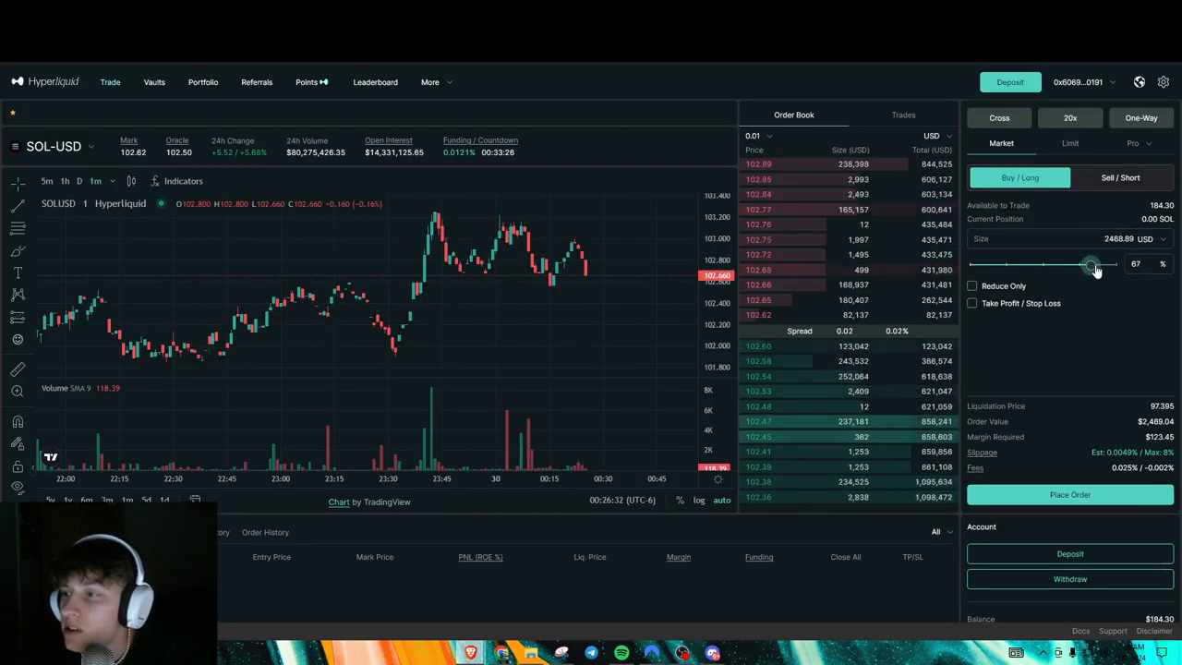
left_click_drag(1089, 266, 1115, 266)
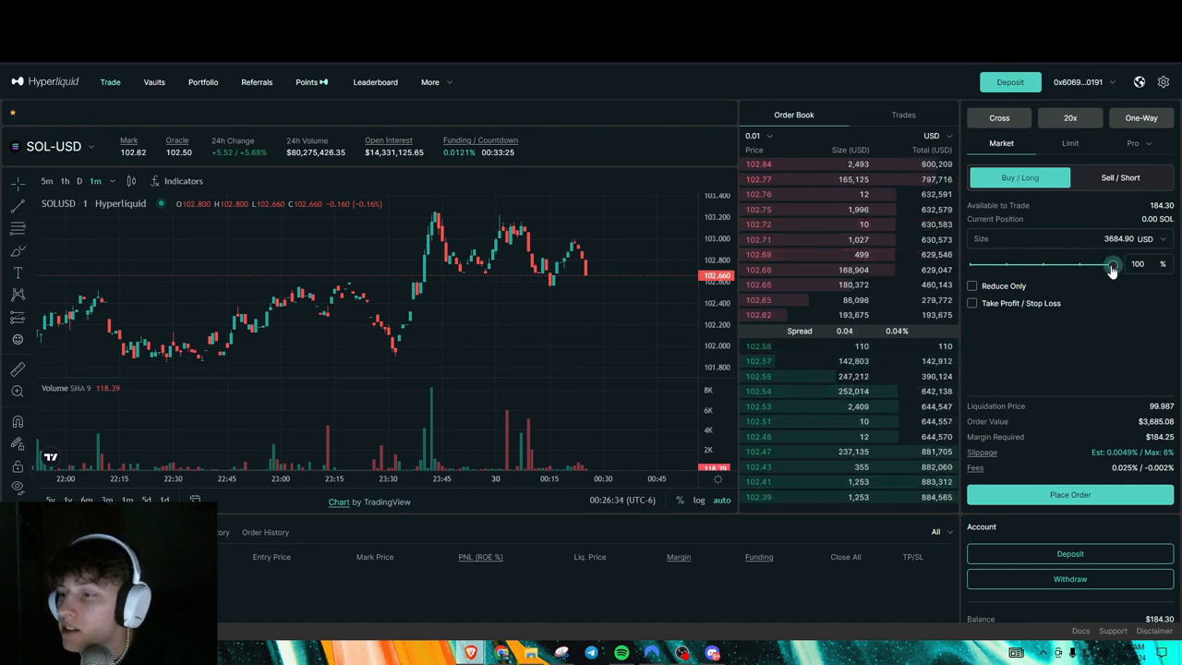
left_click_drag(1111, 266, 1030, 266)
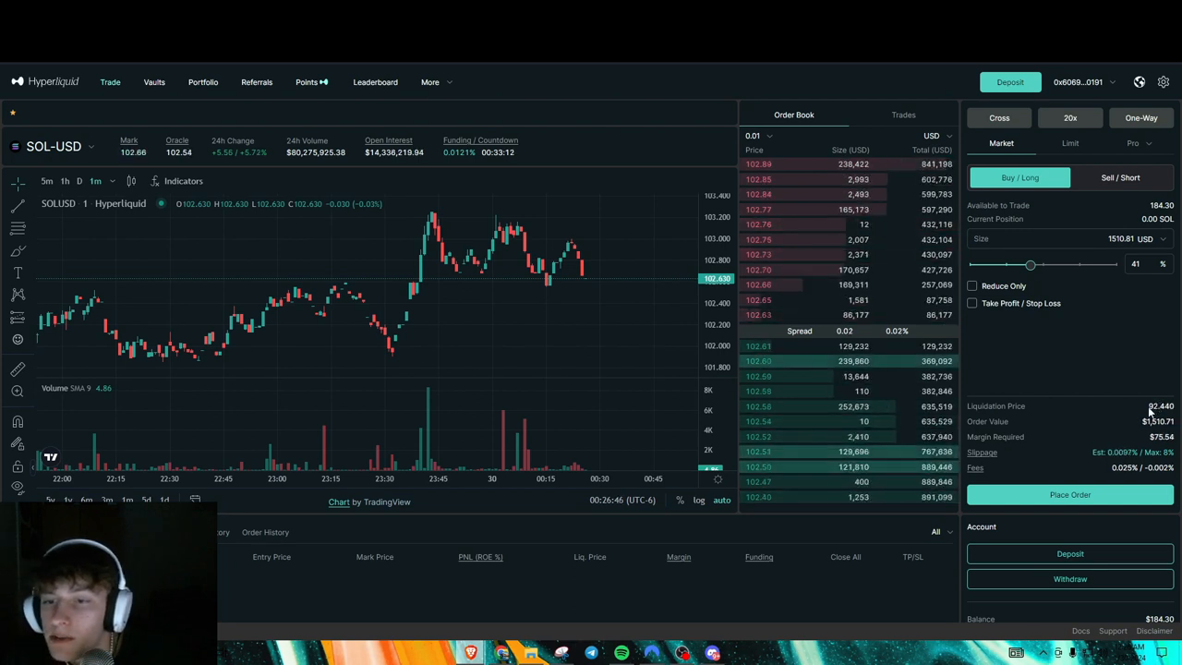
left_click(1069, 495)
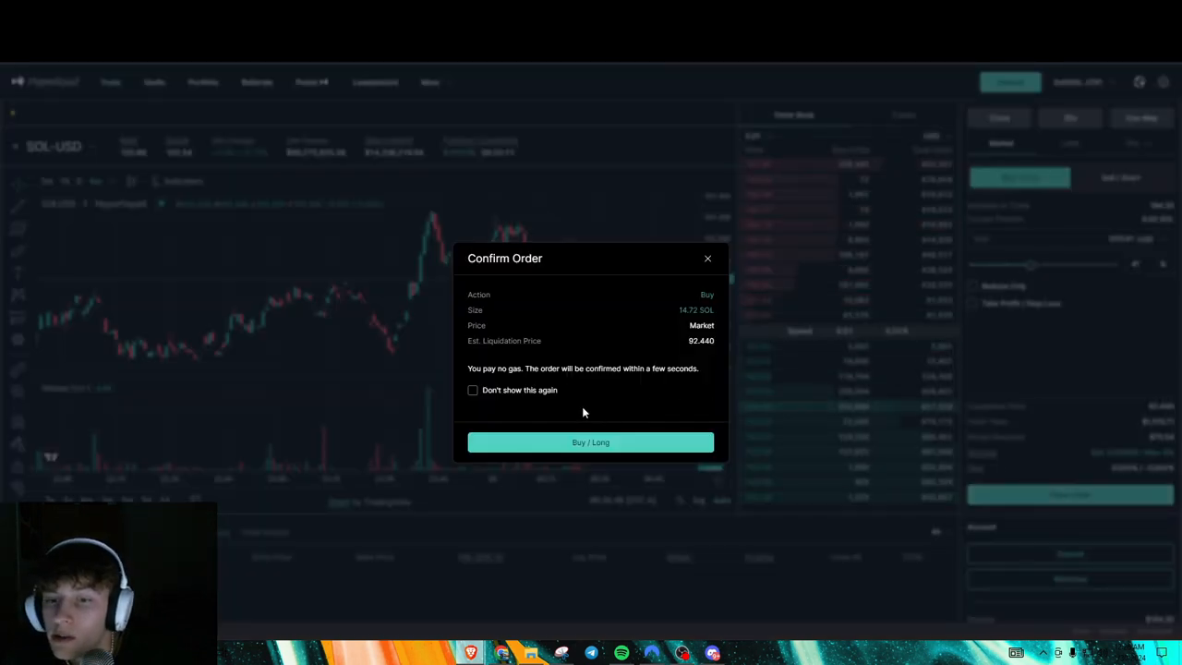
left_click(591, 441)
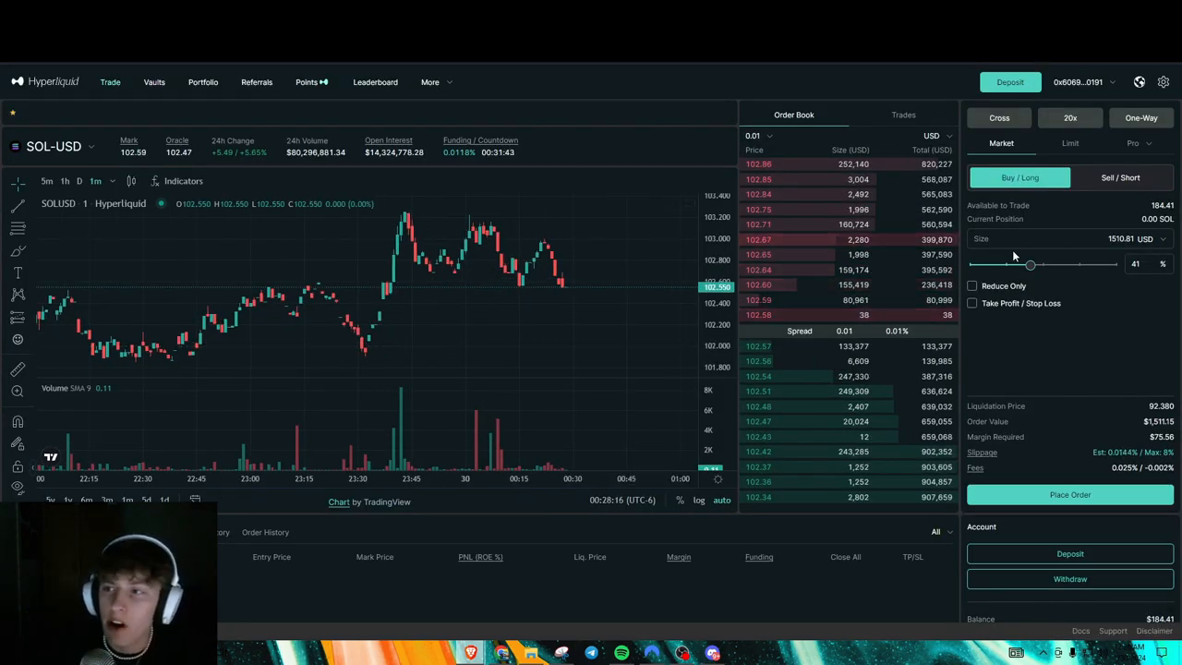
Browse the Hyperliquid Vaults list with its total value locked.
left_click(110, 81)
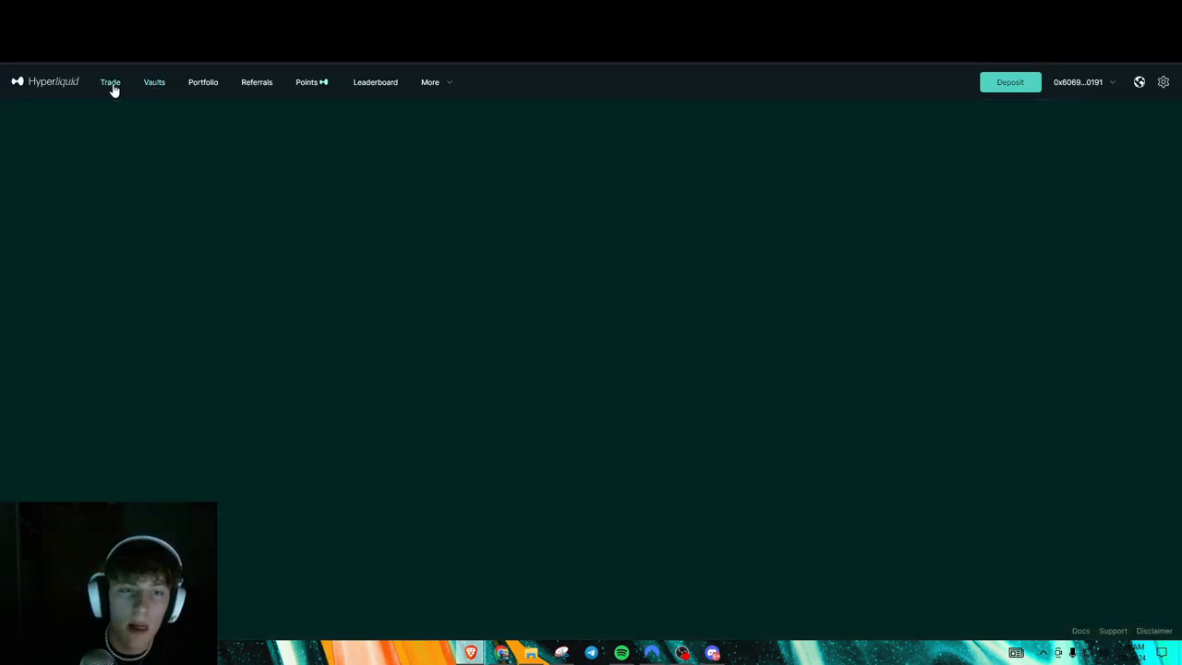
left_click(155, 81)
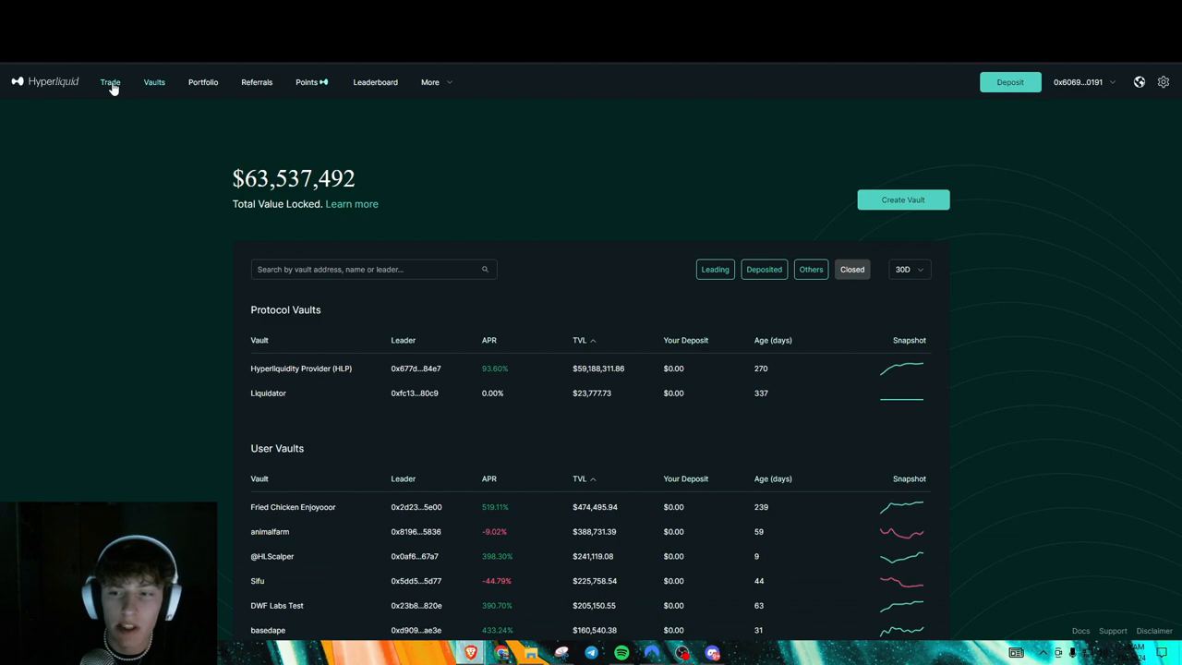
scroll("down", 3)
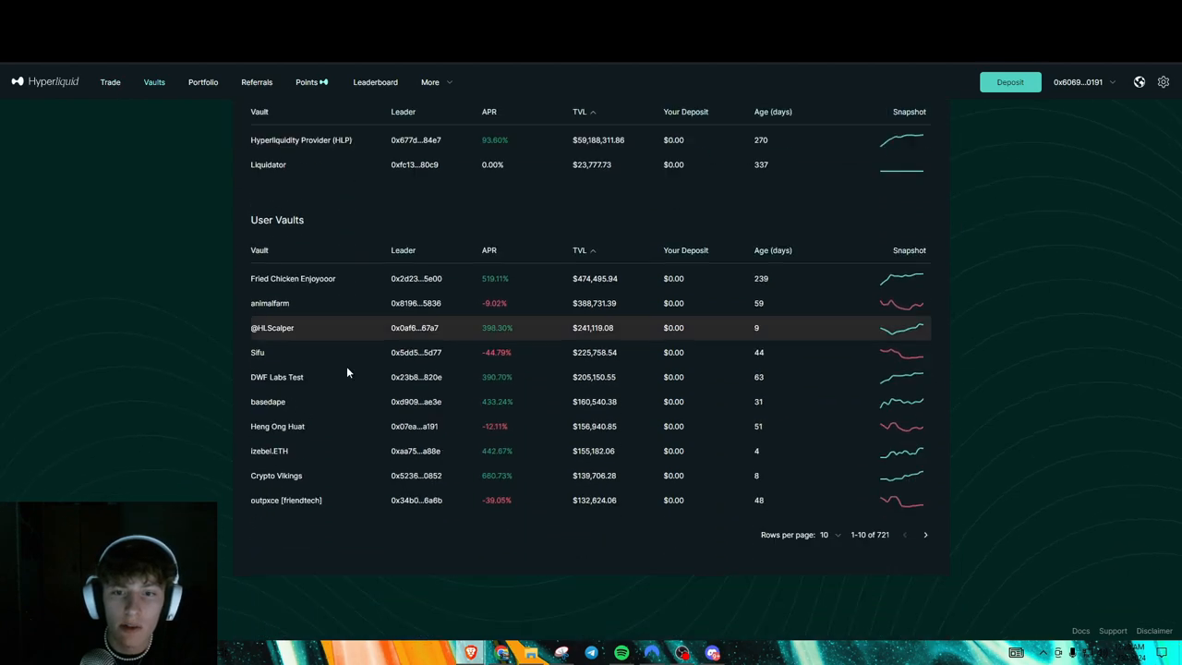
scroll("up", 3)
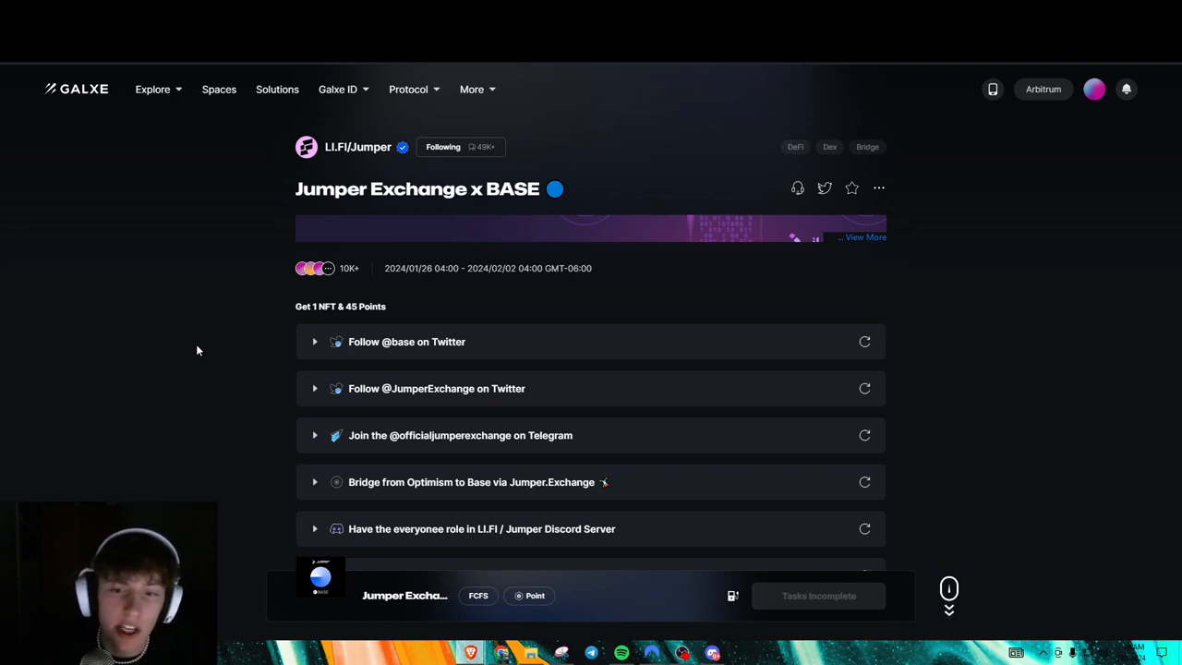
mouse_move(229, 322)
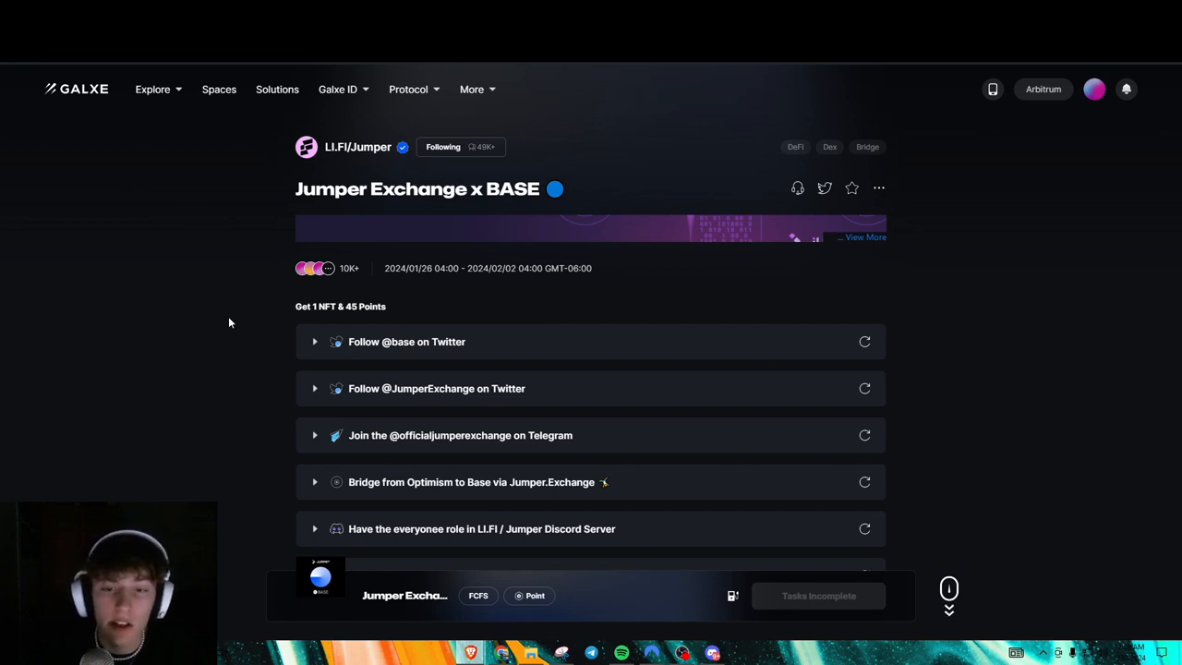
Scroll the Galxe campaign's task list into view.
scroll("down", 3)
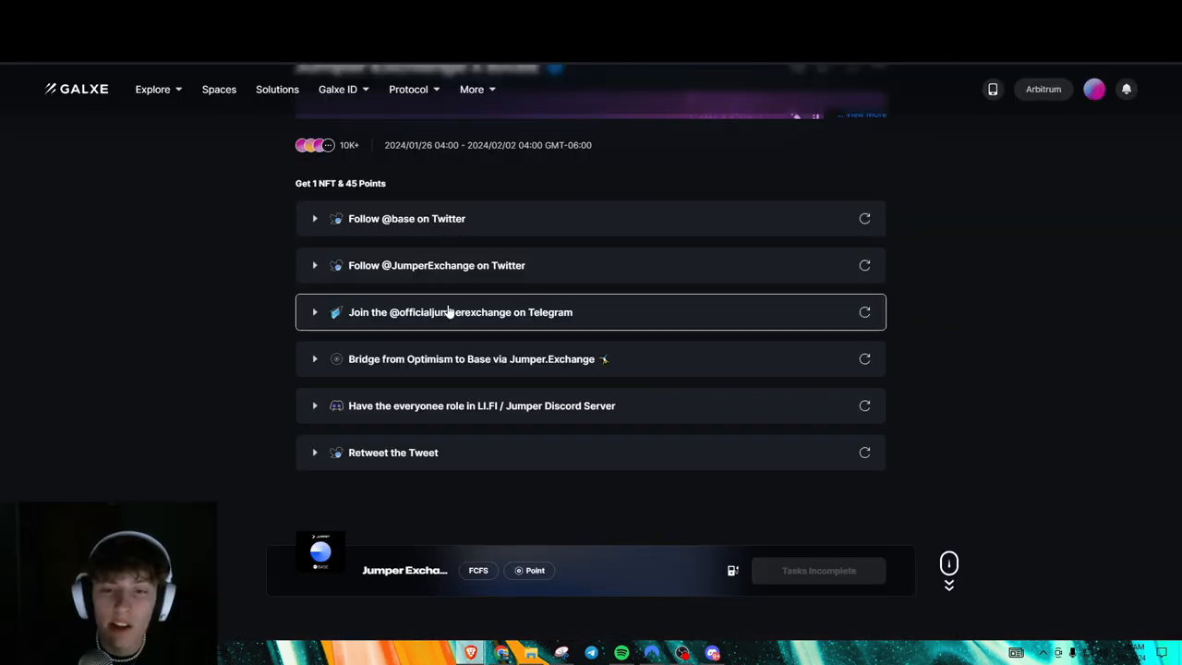
mouse_move(450, 365)
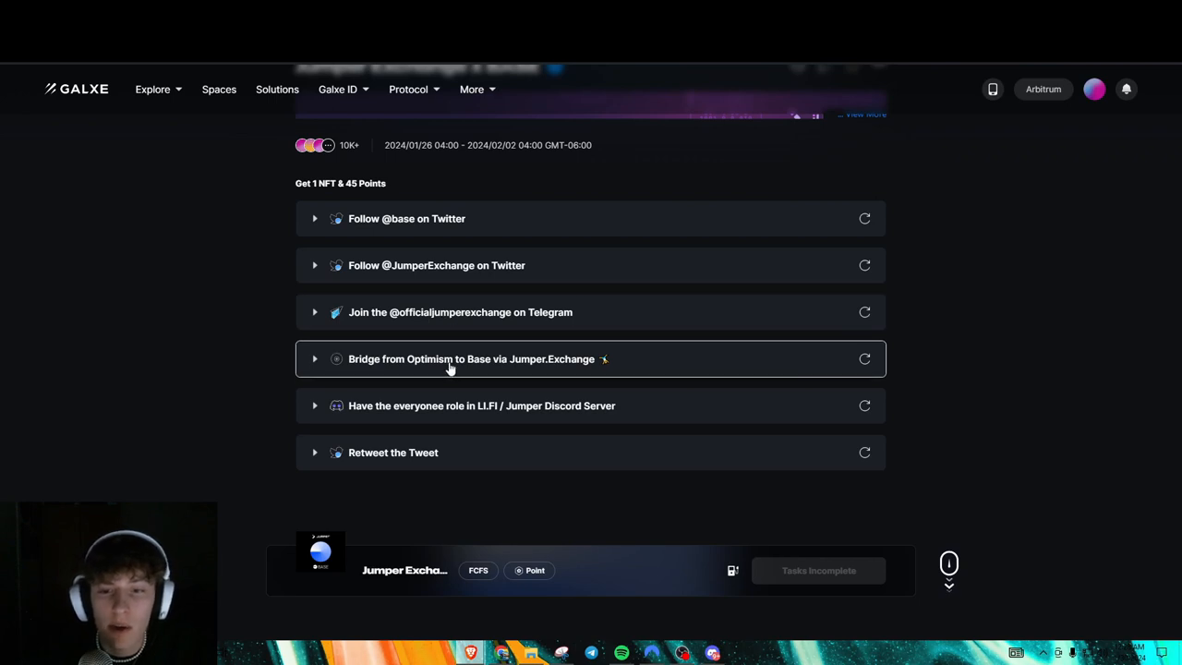
mouse_move(480, 364)
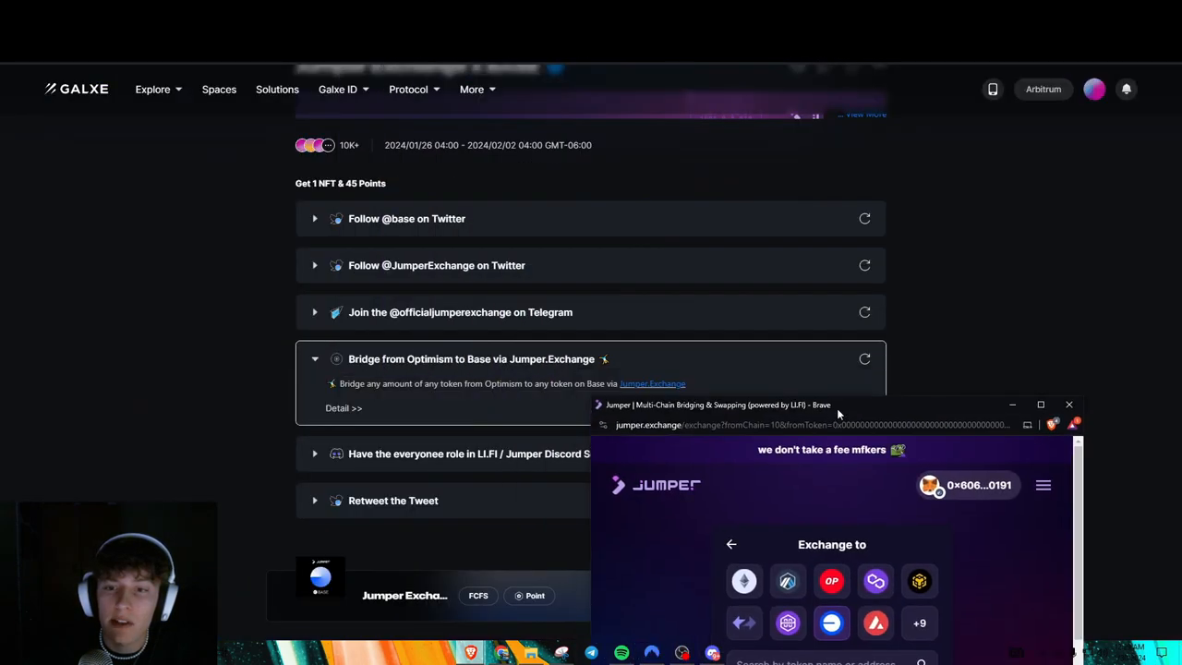
Set up a 0.001 ETH bridge from Optimism to ETH on Base and request the quote.
left_click(1039, 404)
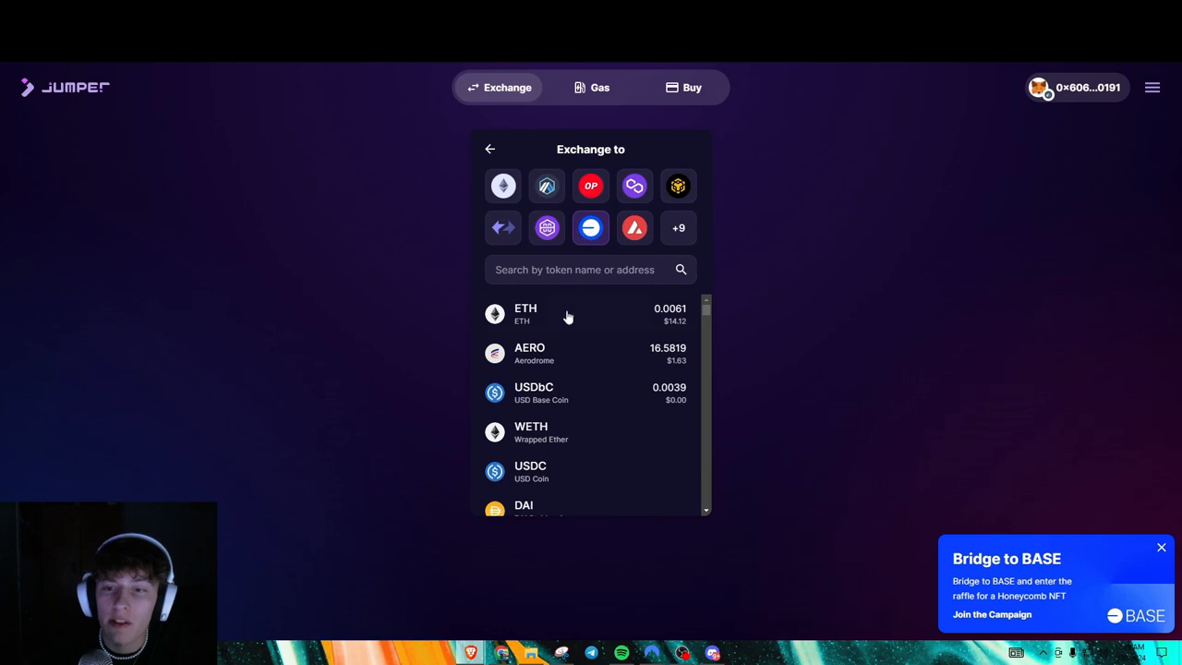
left_click(525, 313)
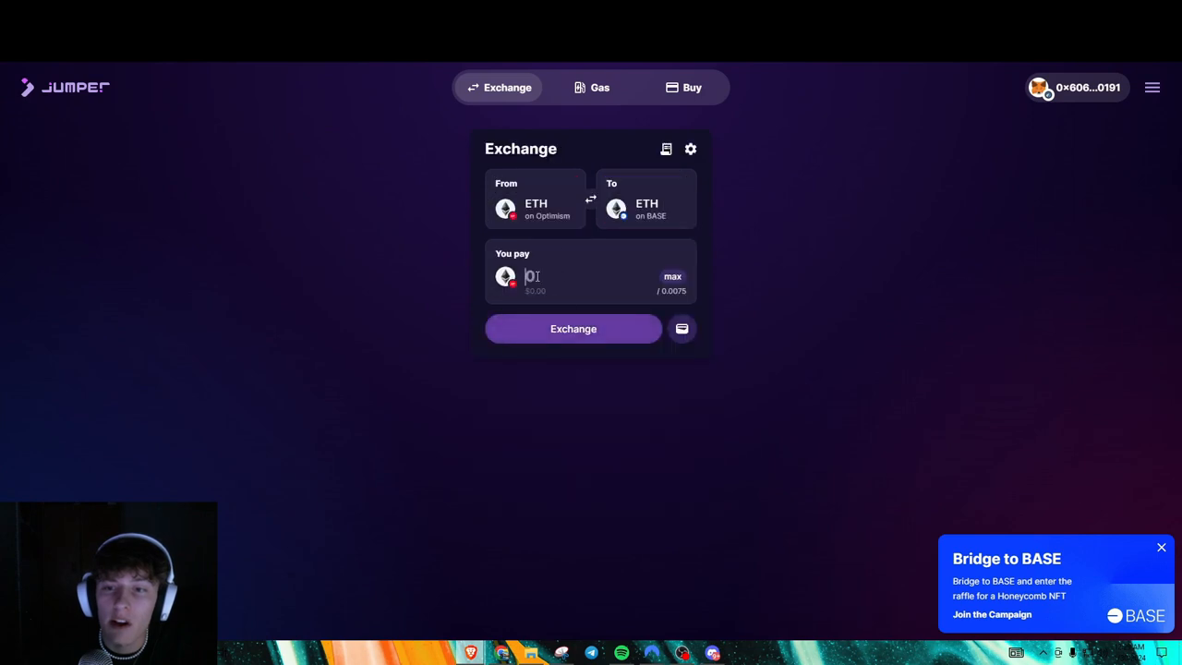
type("0.00")
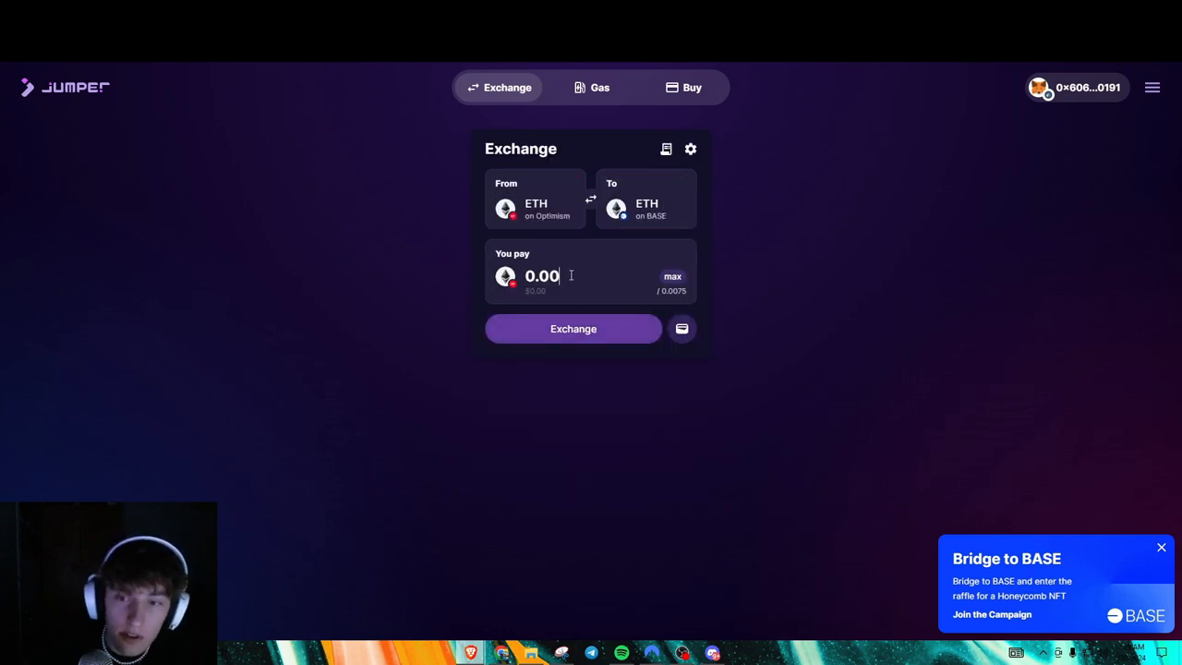
type("0.0001")
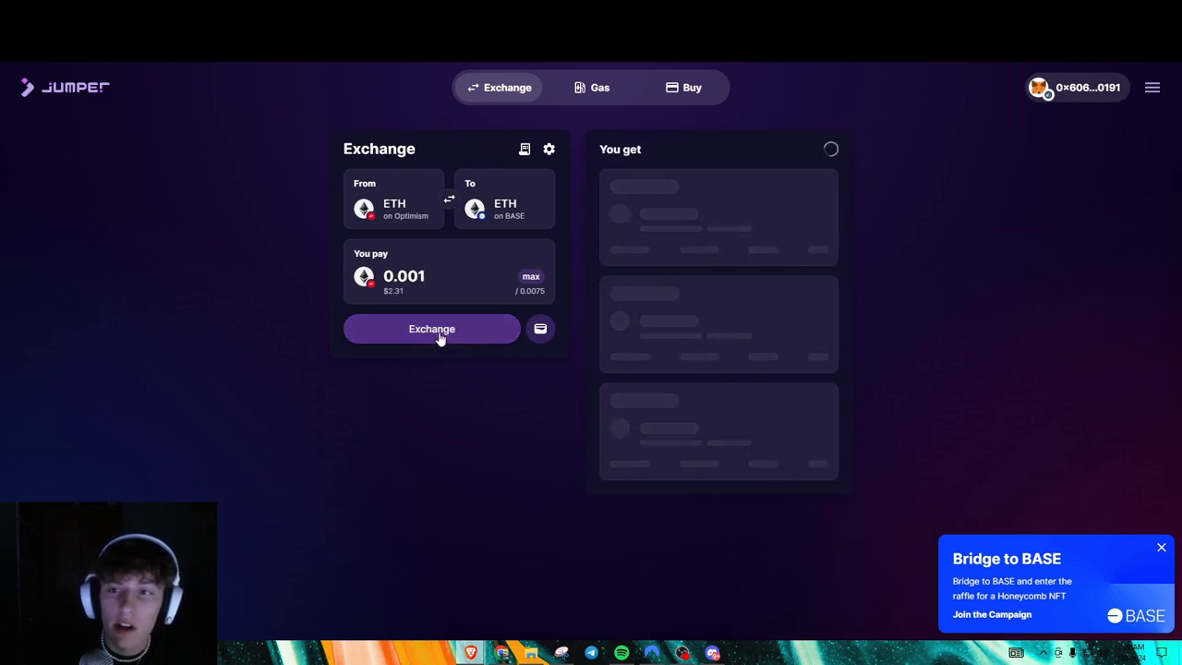
left_click(432, 329)
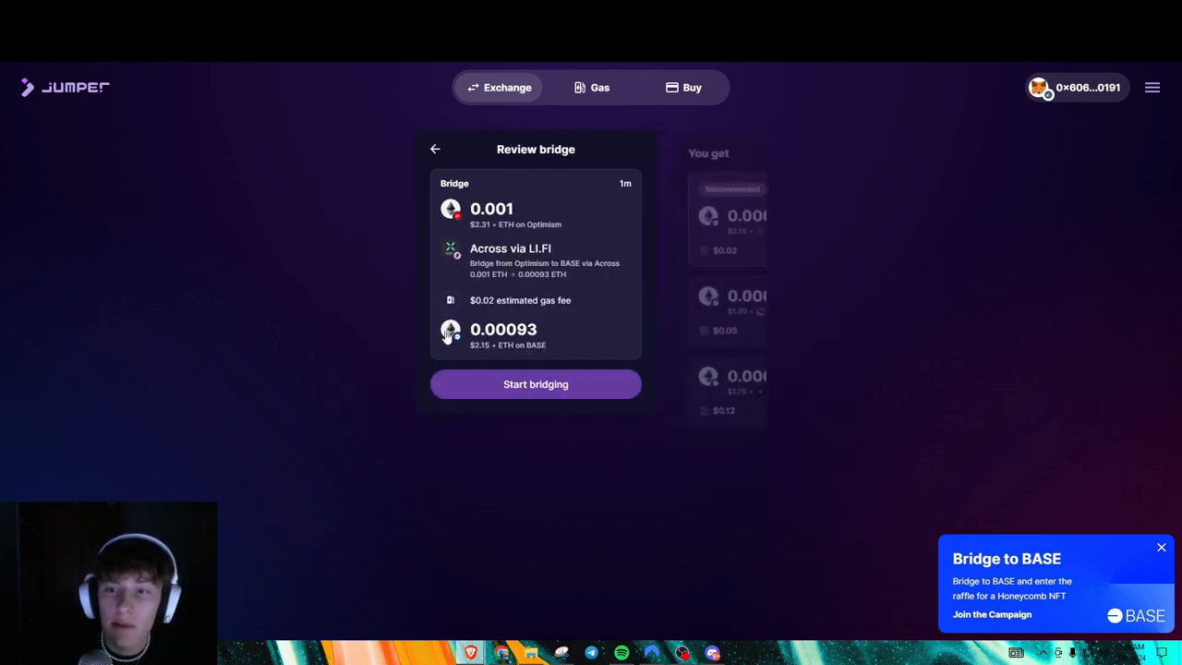
Start bridging via Across, accept the rate change and continue in the wallet.
left_click(535, 384)
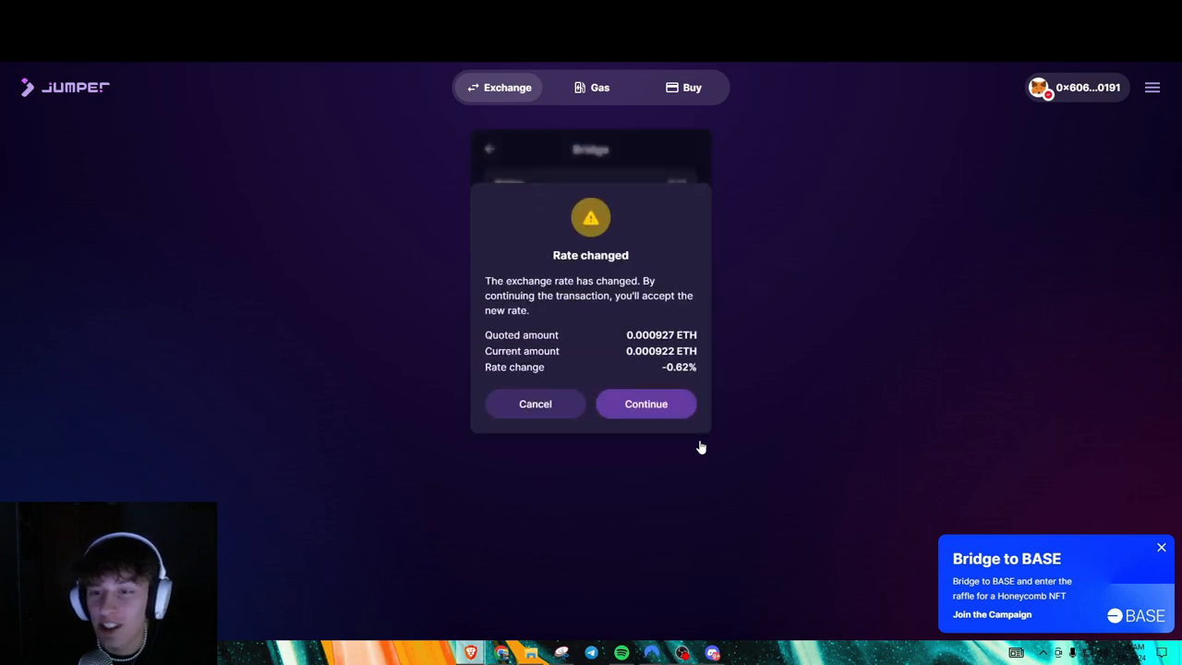
left_click(646, 402)
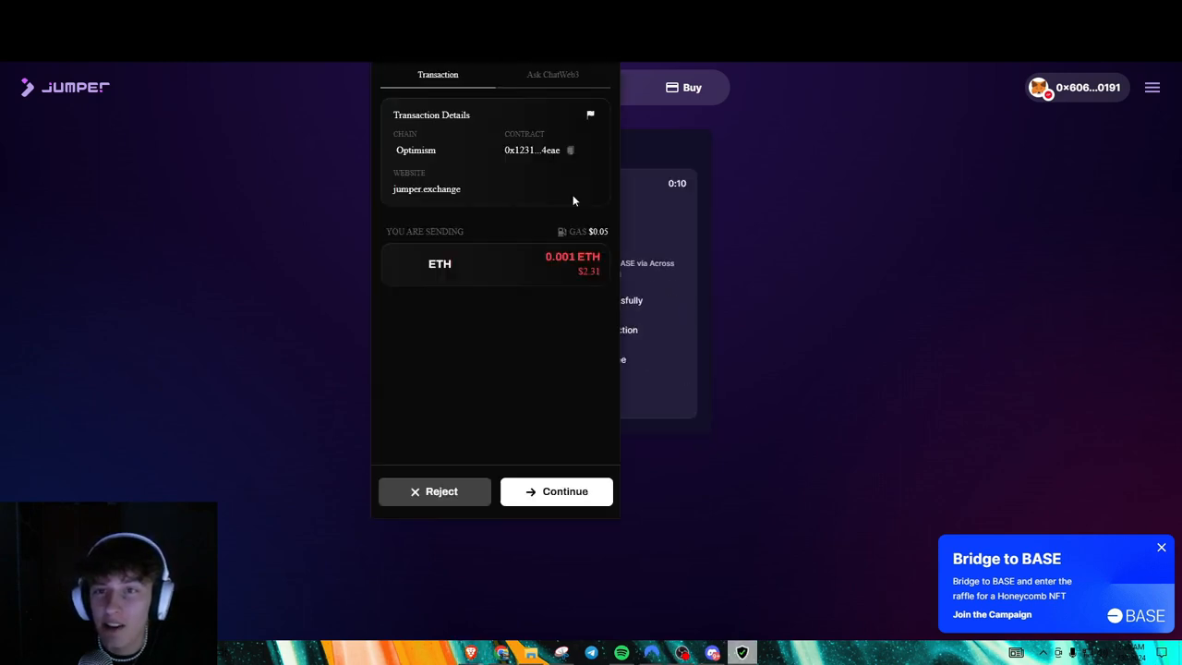
left_click(556, 491)
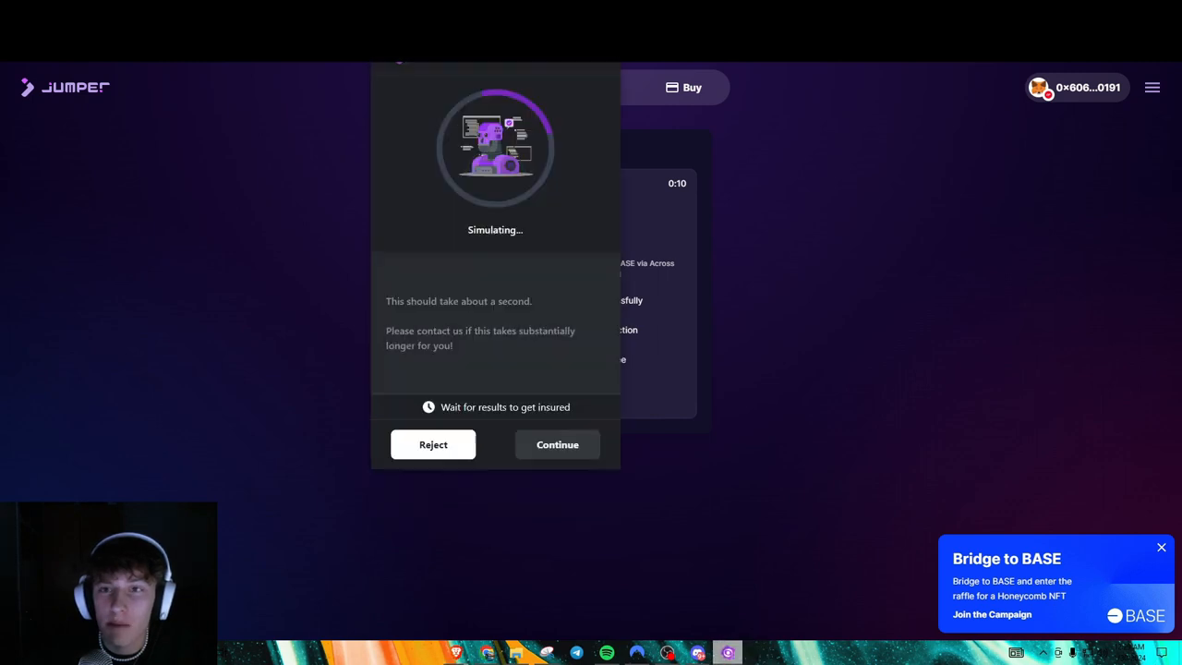
left_click(557, 443)
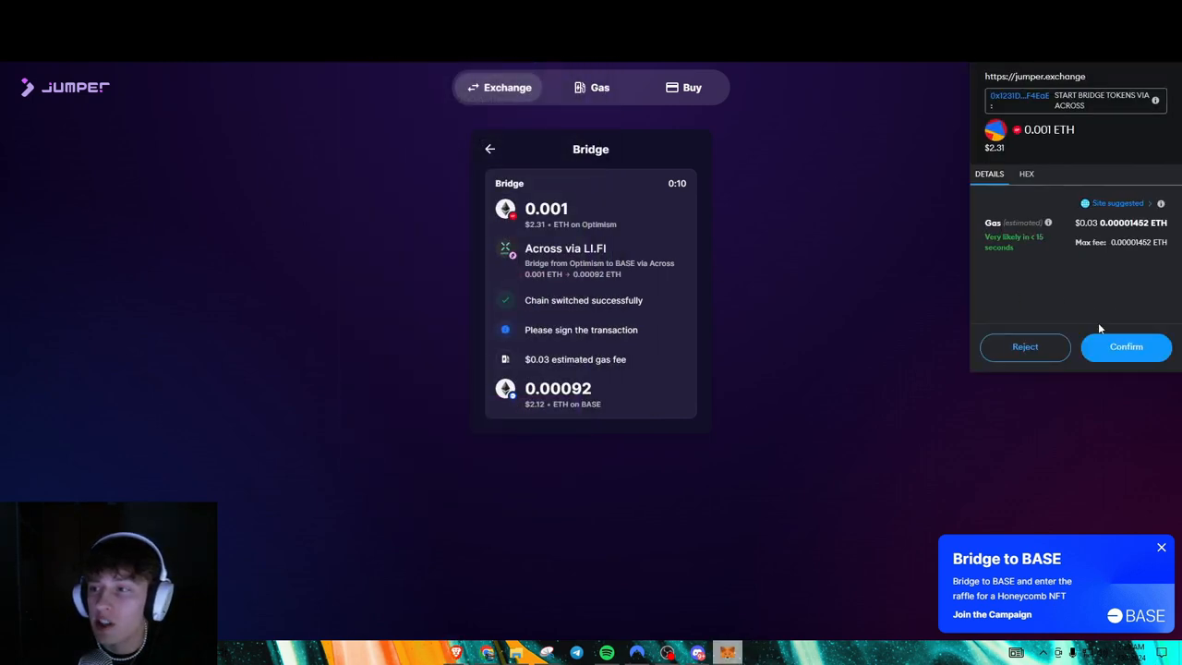
Sign the bridge transaction in the wallet and review the Galxe task list.
left_click(1126, 347)
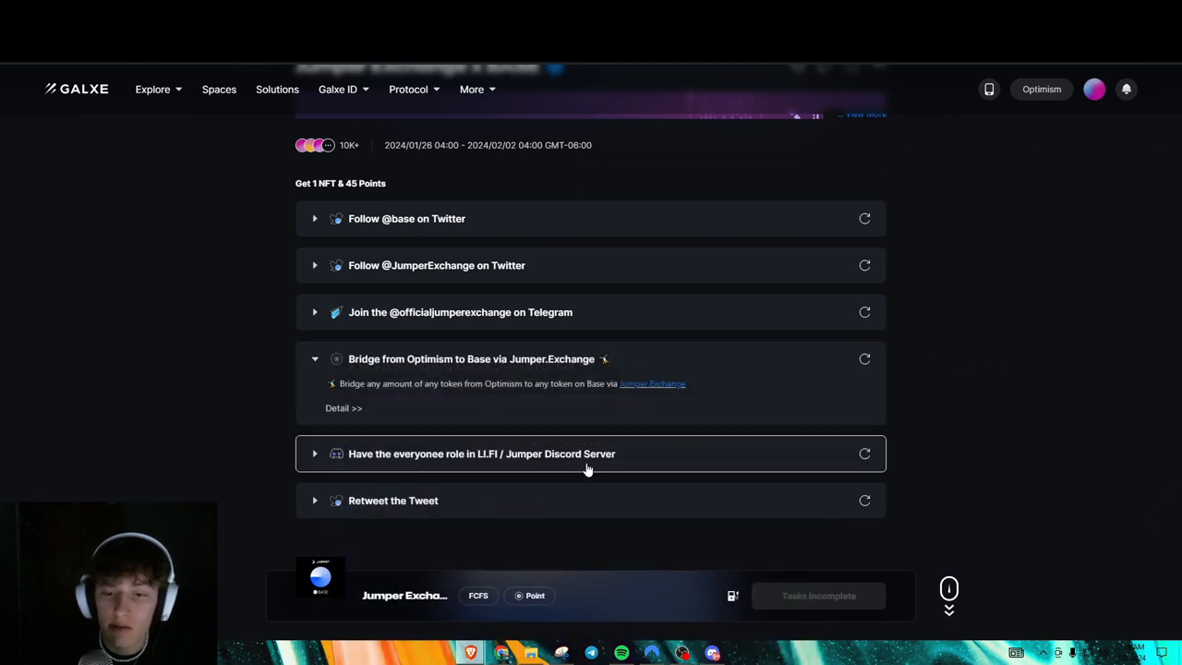
scroll("down", 3)
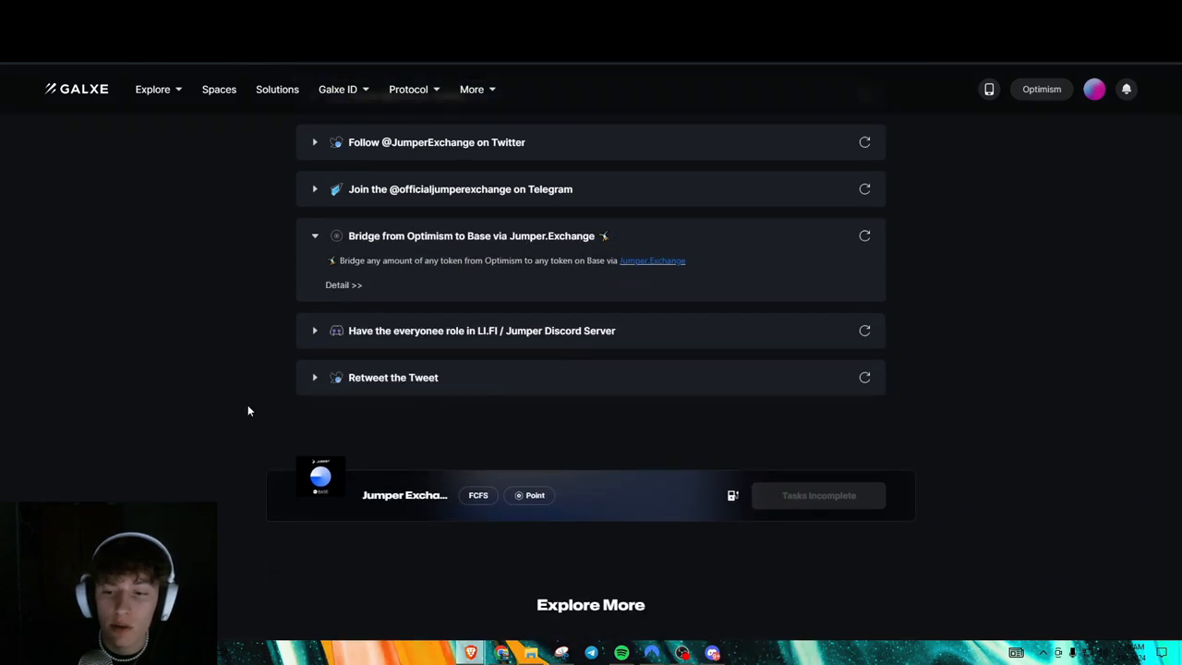